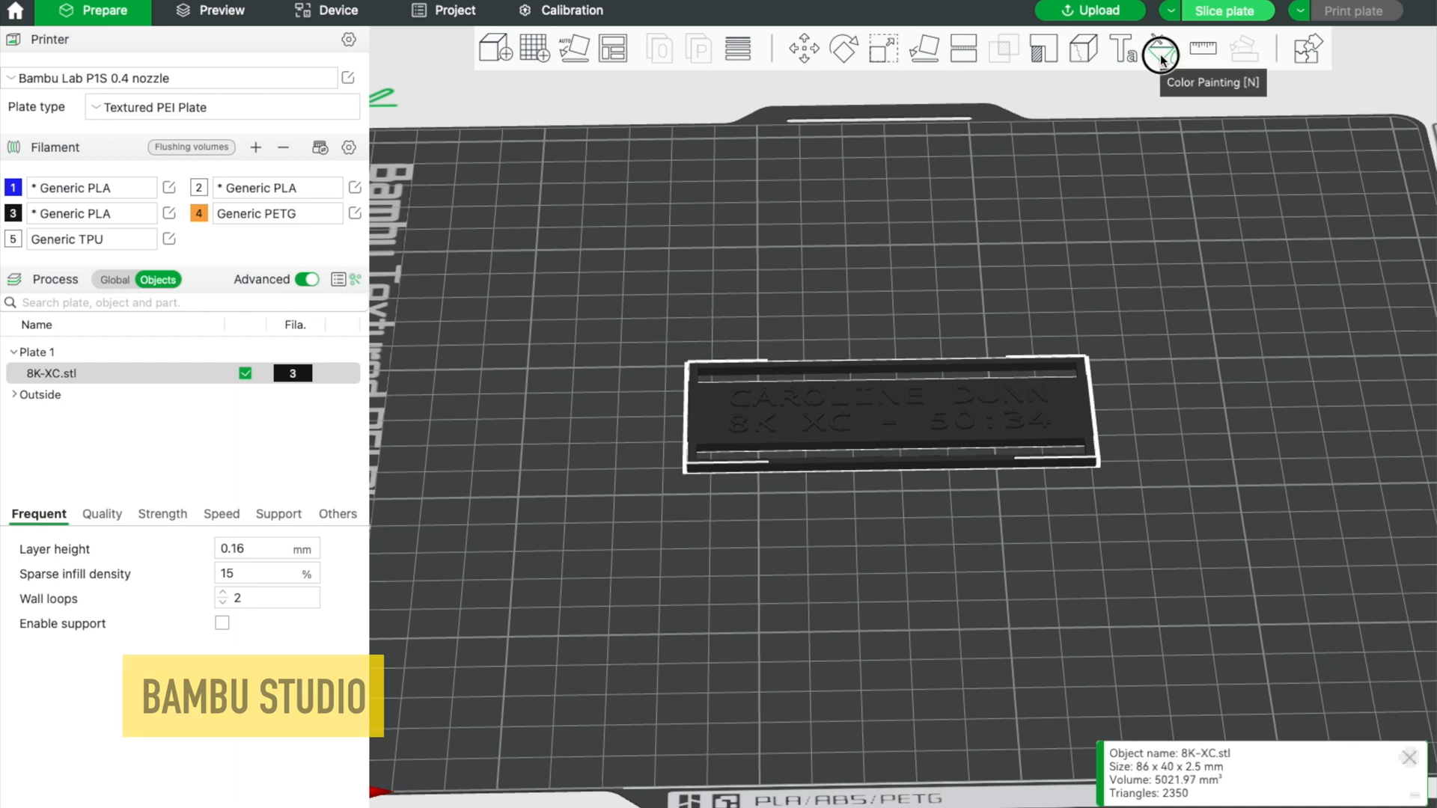
Step: Start a new Tinkercad 3D design
{"action": "left_click", "coordinate": [1158, 48]}
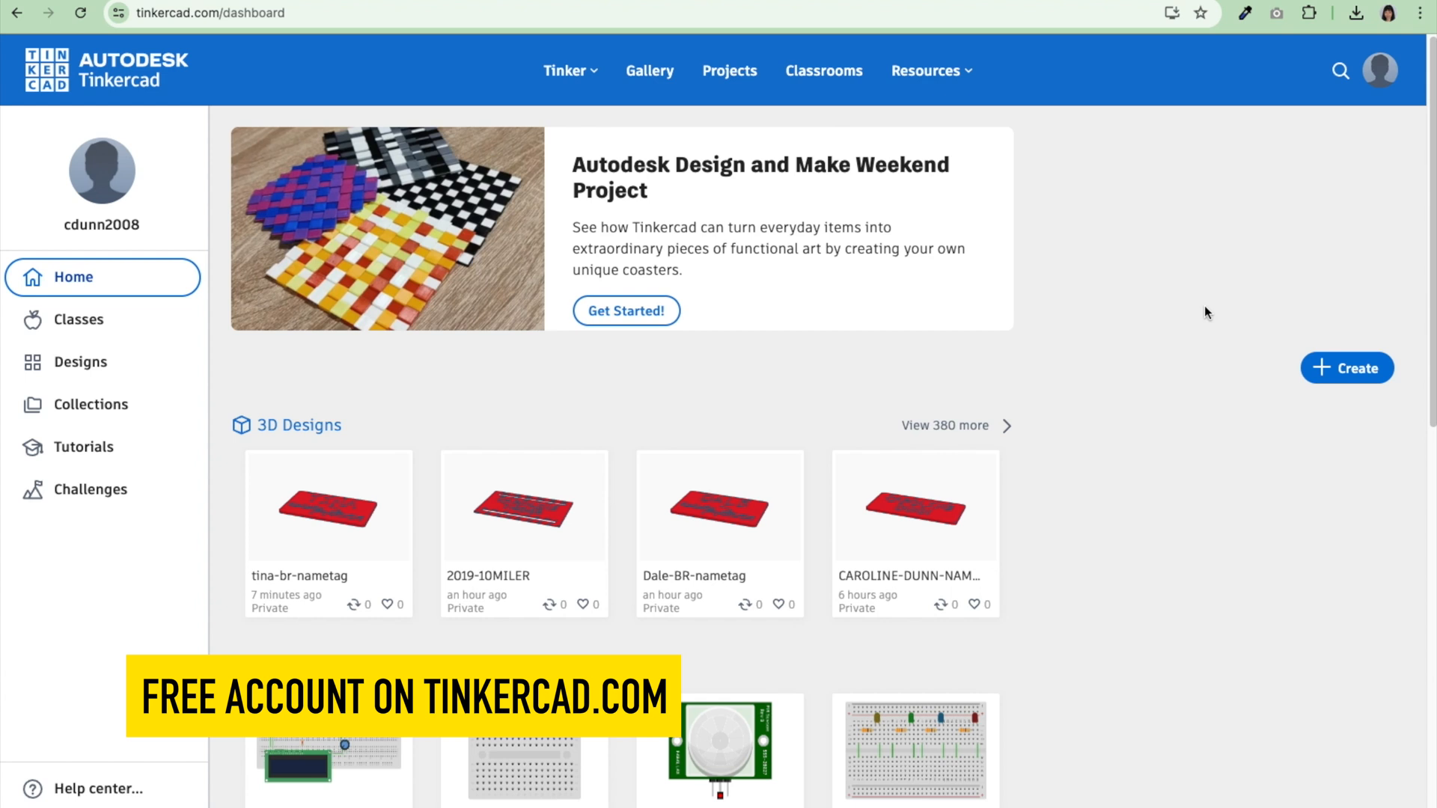
{"action": "mouse_move", "coordinate": [1203, 308]}
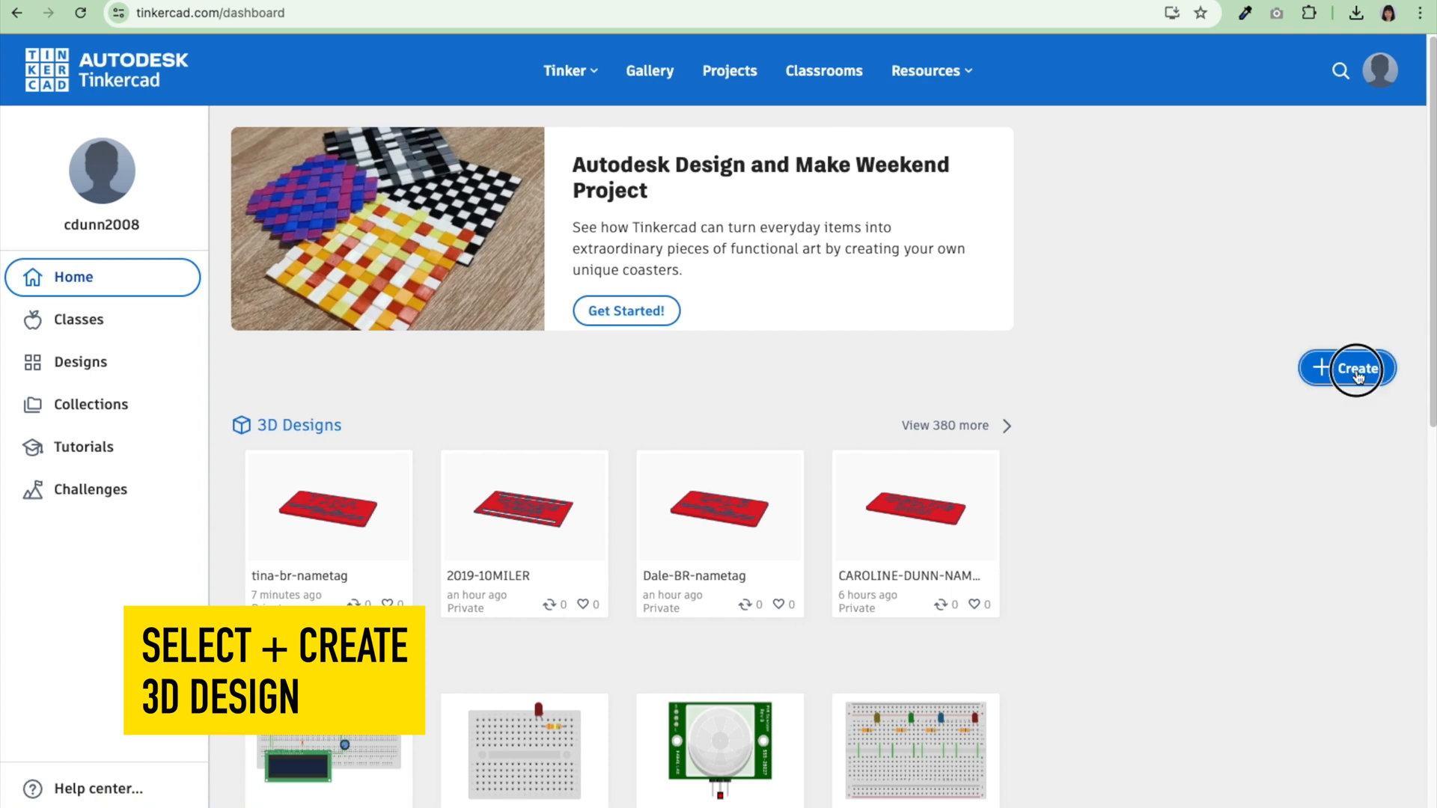
{"action": "left_click", "coordinate": [1346, 368]}
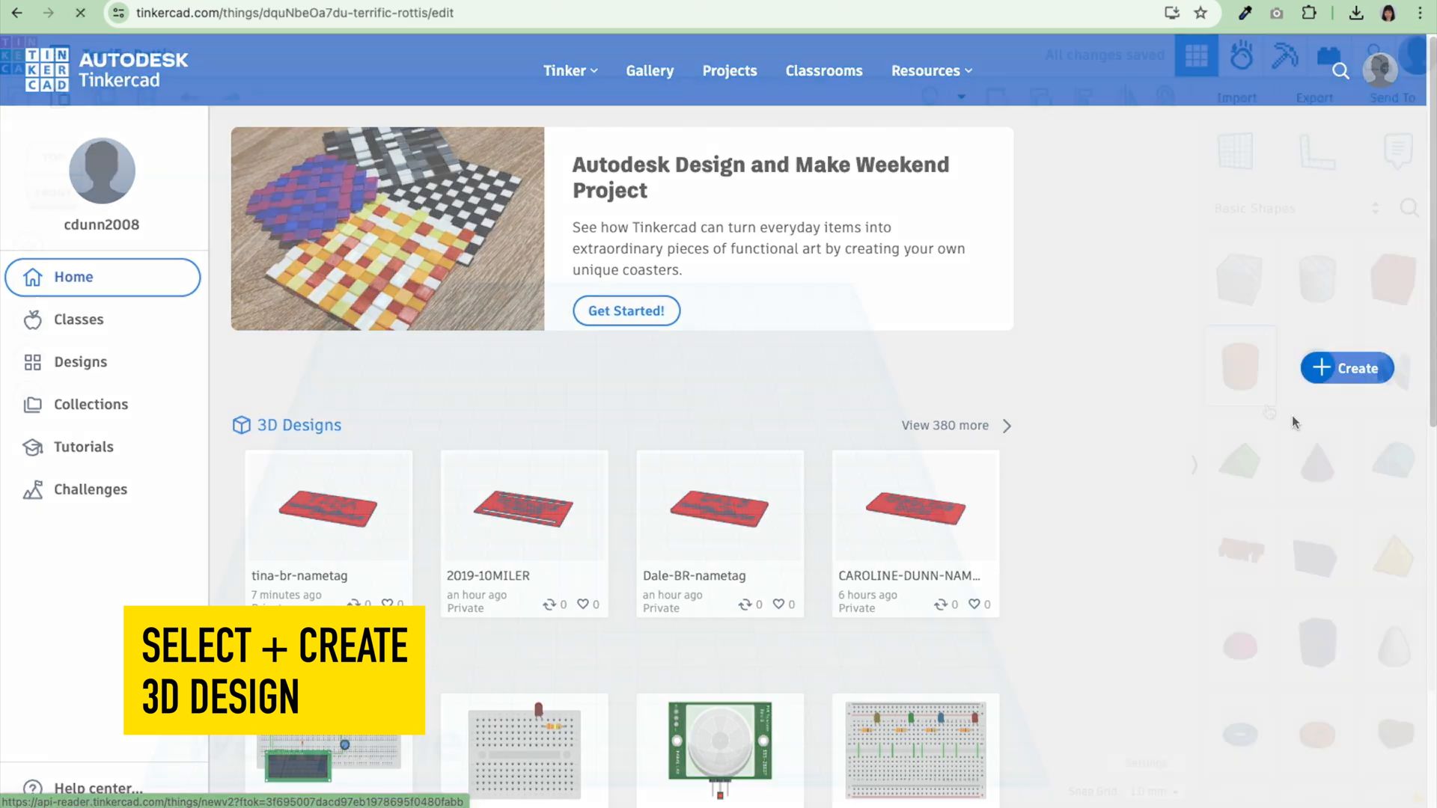
{"action": "left_click", "coordinate": [1346, 367]}
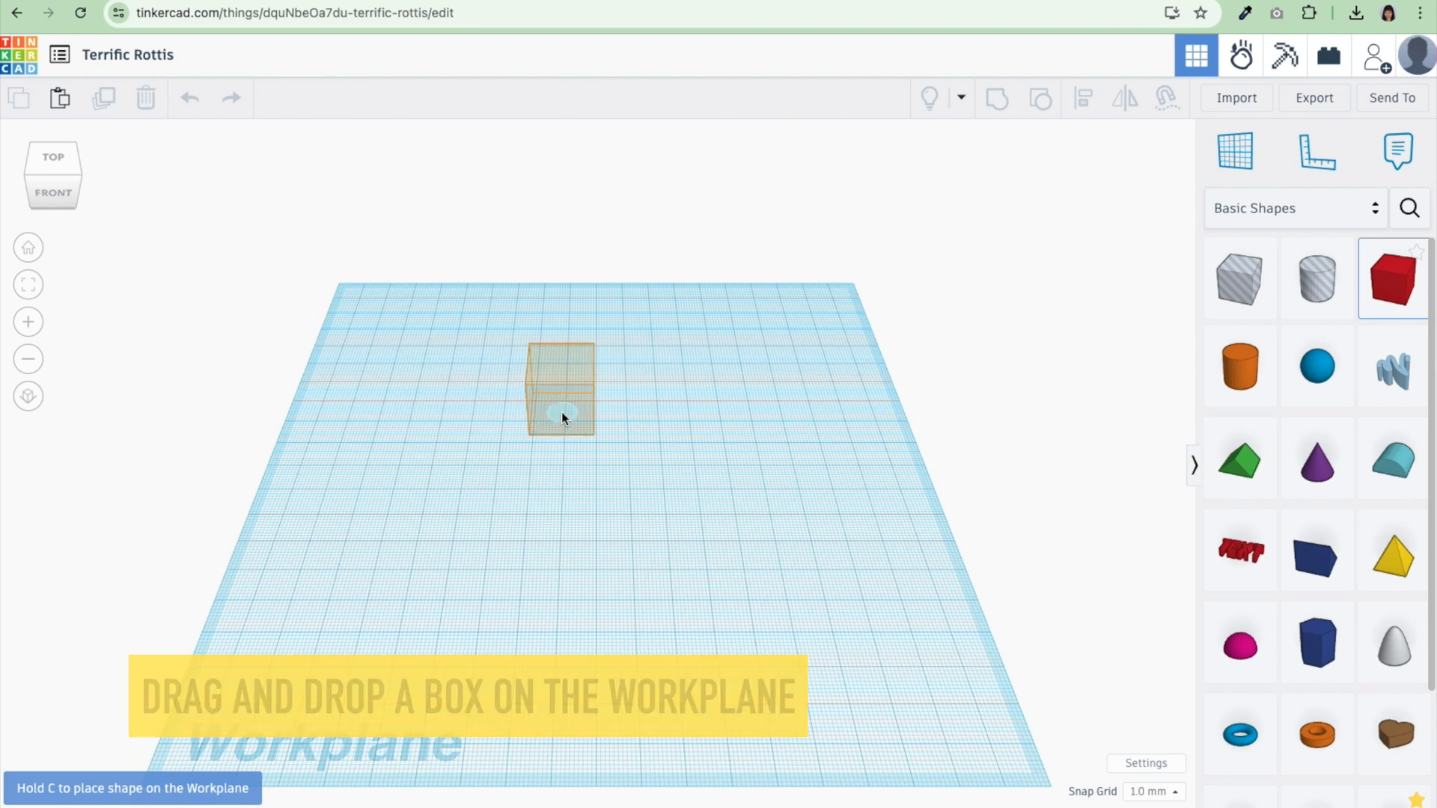
Step: Place a box on the Workplane and set its side length to 40
{"action": "left_click", "coordinate": [559, 389]}
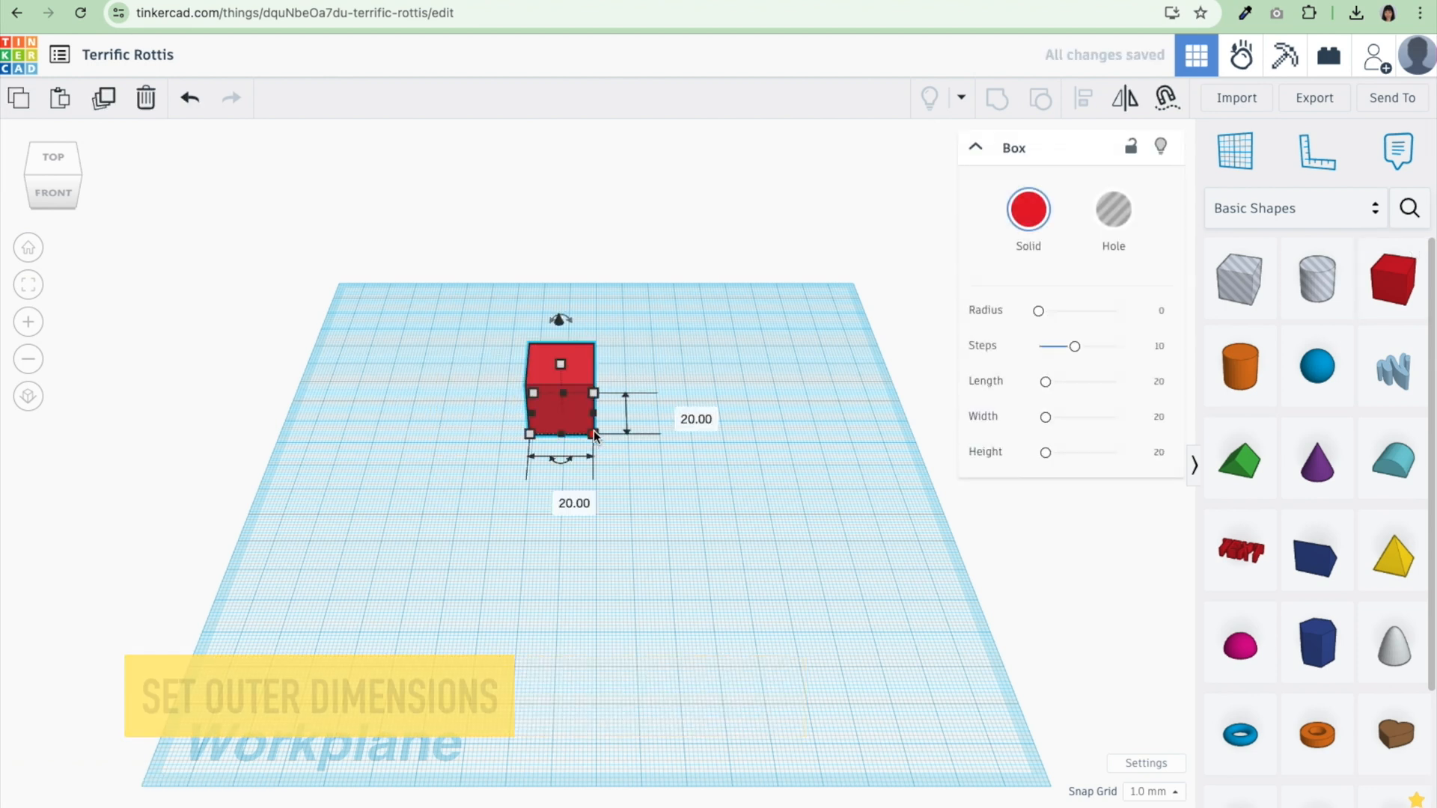
{"action": "left_click", "coordinate": [694, 419]}
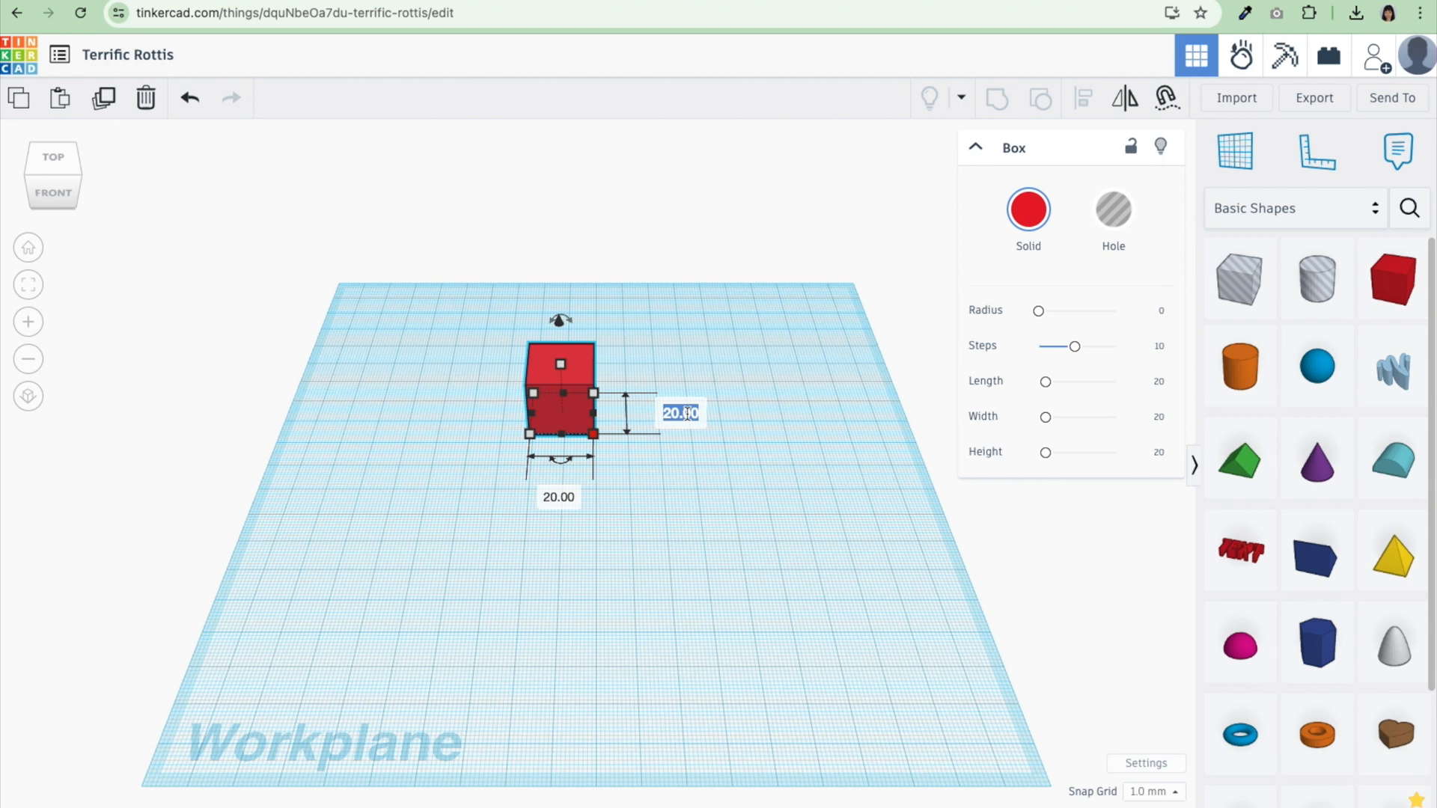
{"action": "type", "text": "40"}
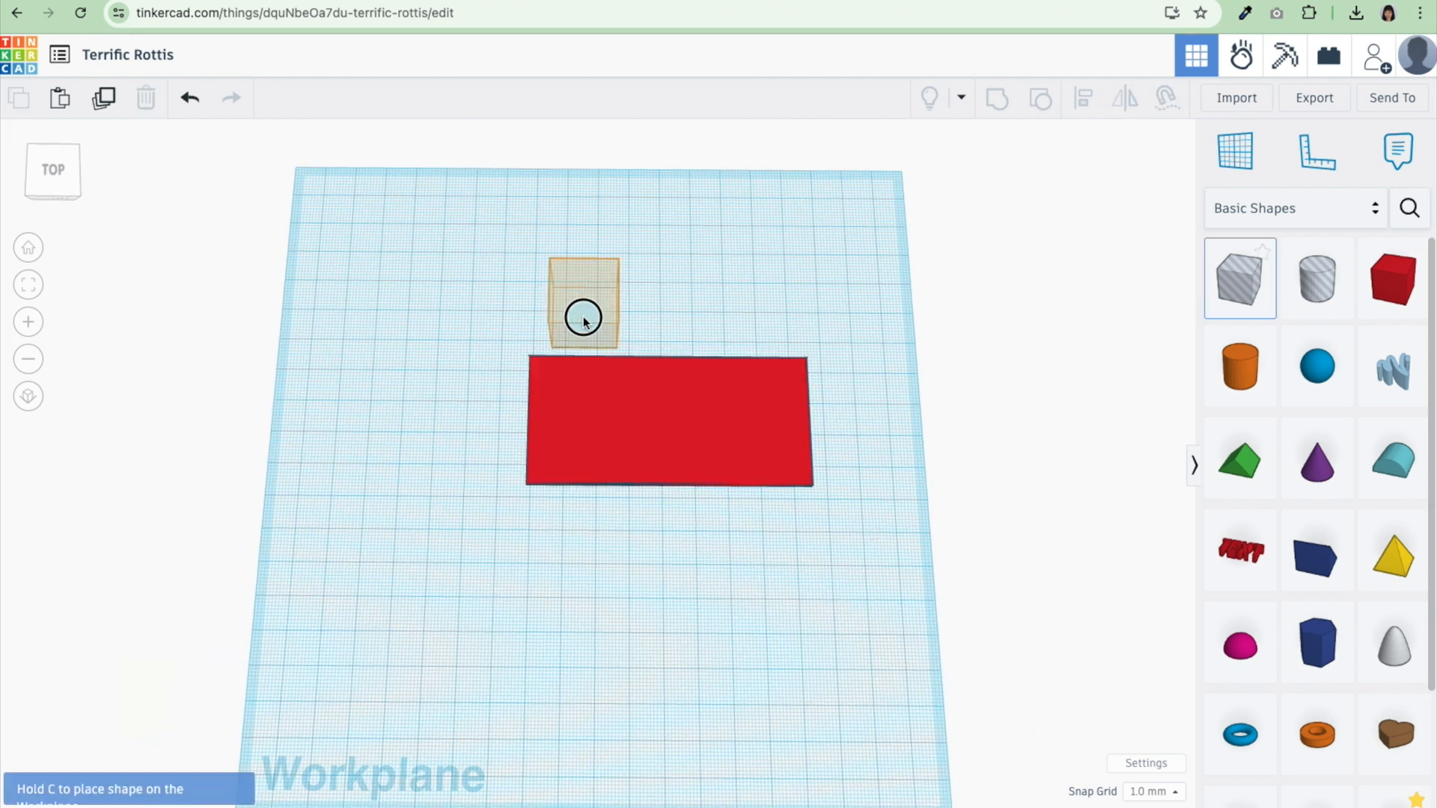
Step: Add a second box with dimensions 6 and 3.00, and drag it onto the base's top edge
{"action": "left_click", "coordinate": [584, 302]}
{"action": "type", "text": "82"}
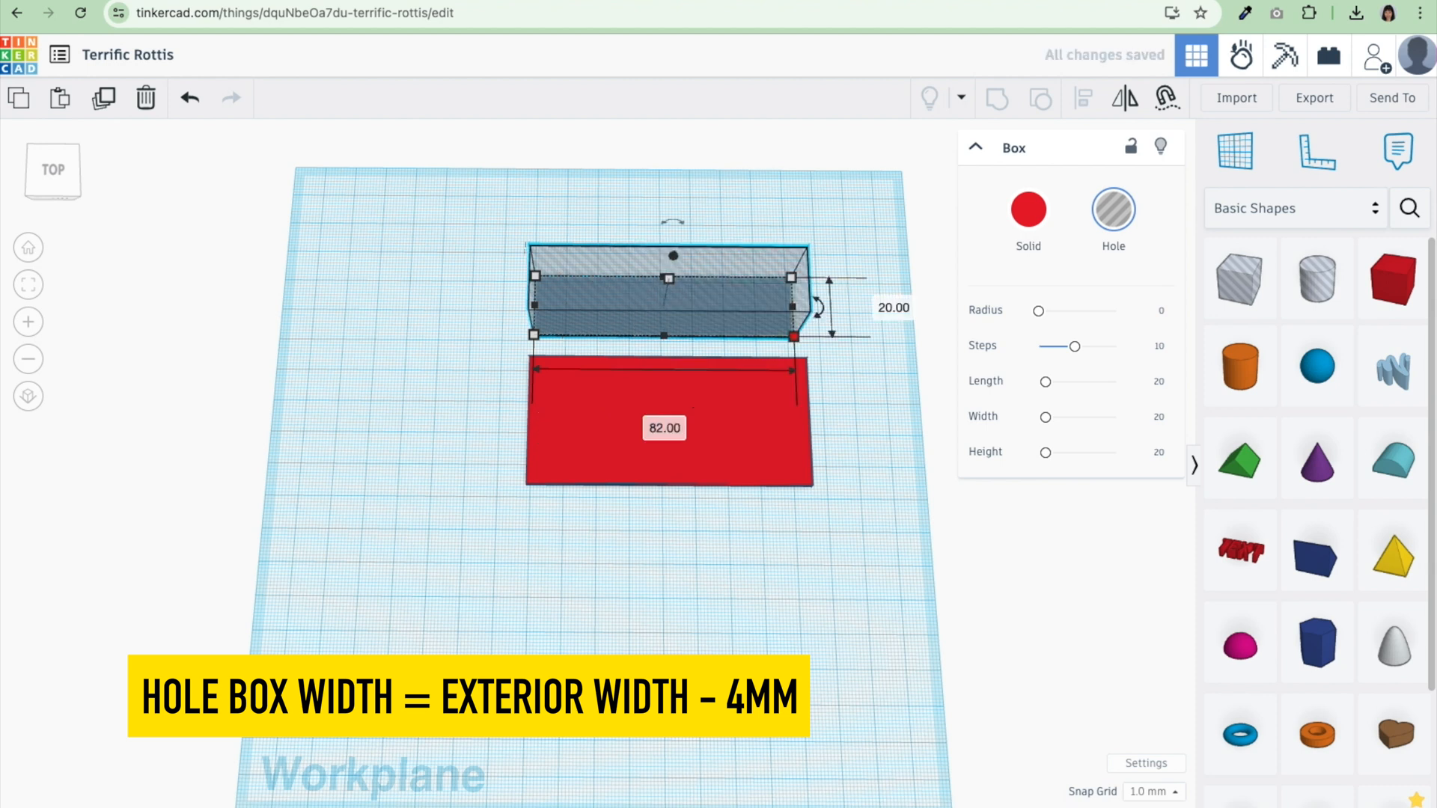
{"action": "type", "text": "6"}
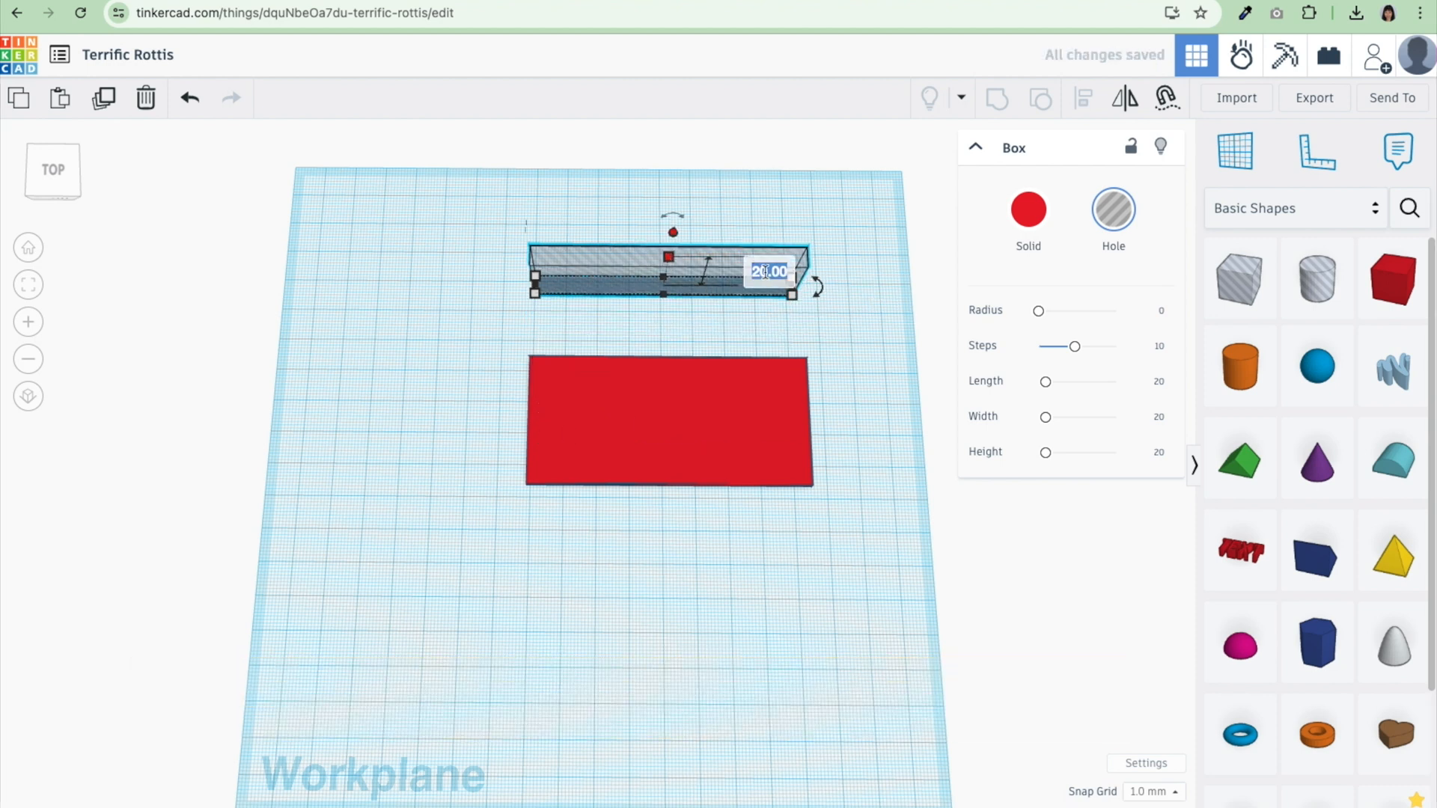
{"action": "type", "text": "3.00"}
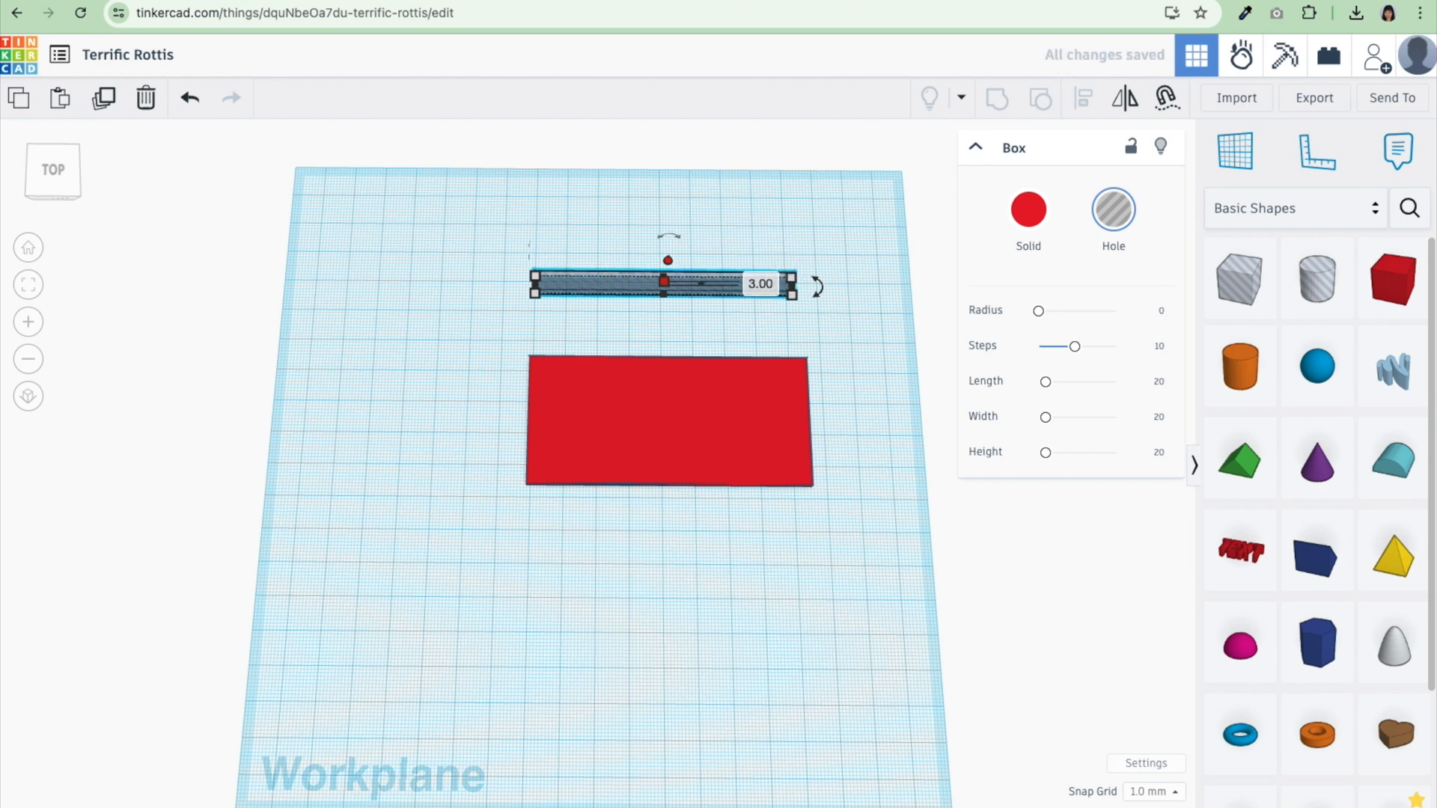
{"action": "left_click_drag", "start_coordinate": [667, 282], "coordinate": [691, 374]}
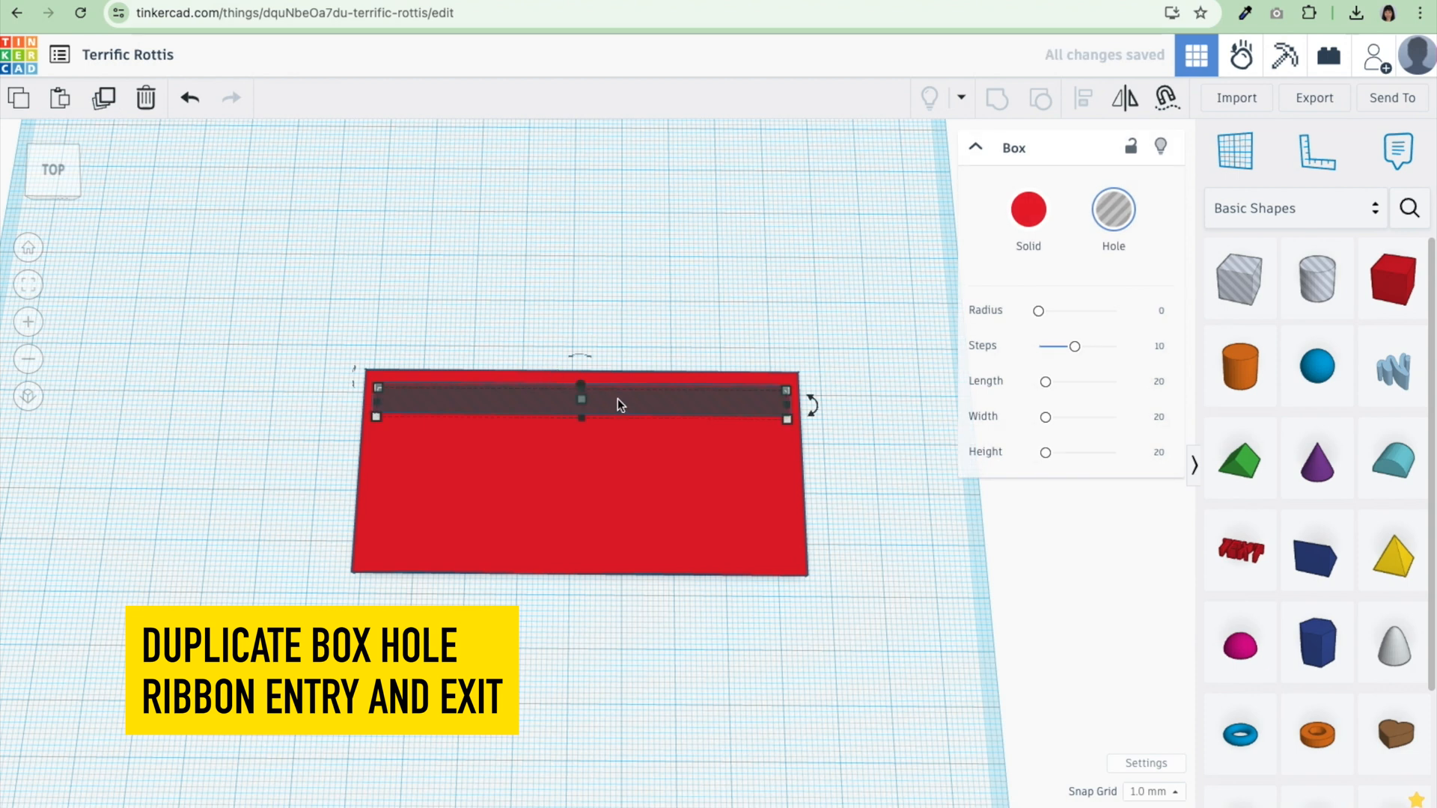
Step: Move the copied strip toward the bottom and align the top strip to the base's top edge
{"action": "left_click_drag", "start_coordinate": [579, 404], "coordinate": [579, 550]}
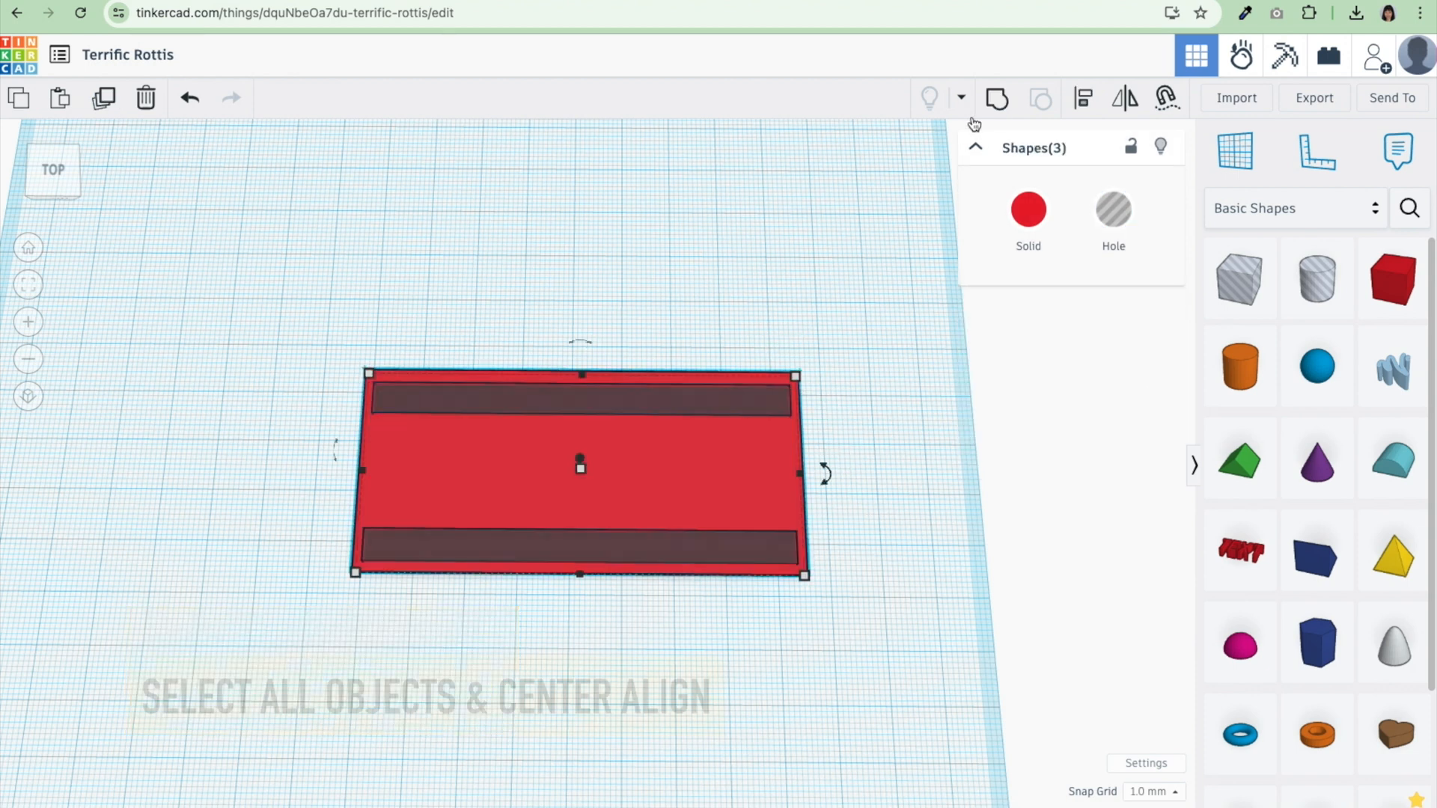
{"action": "left_click", "coordinate": [1081, 98]}
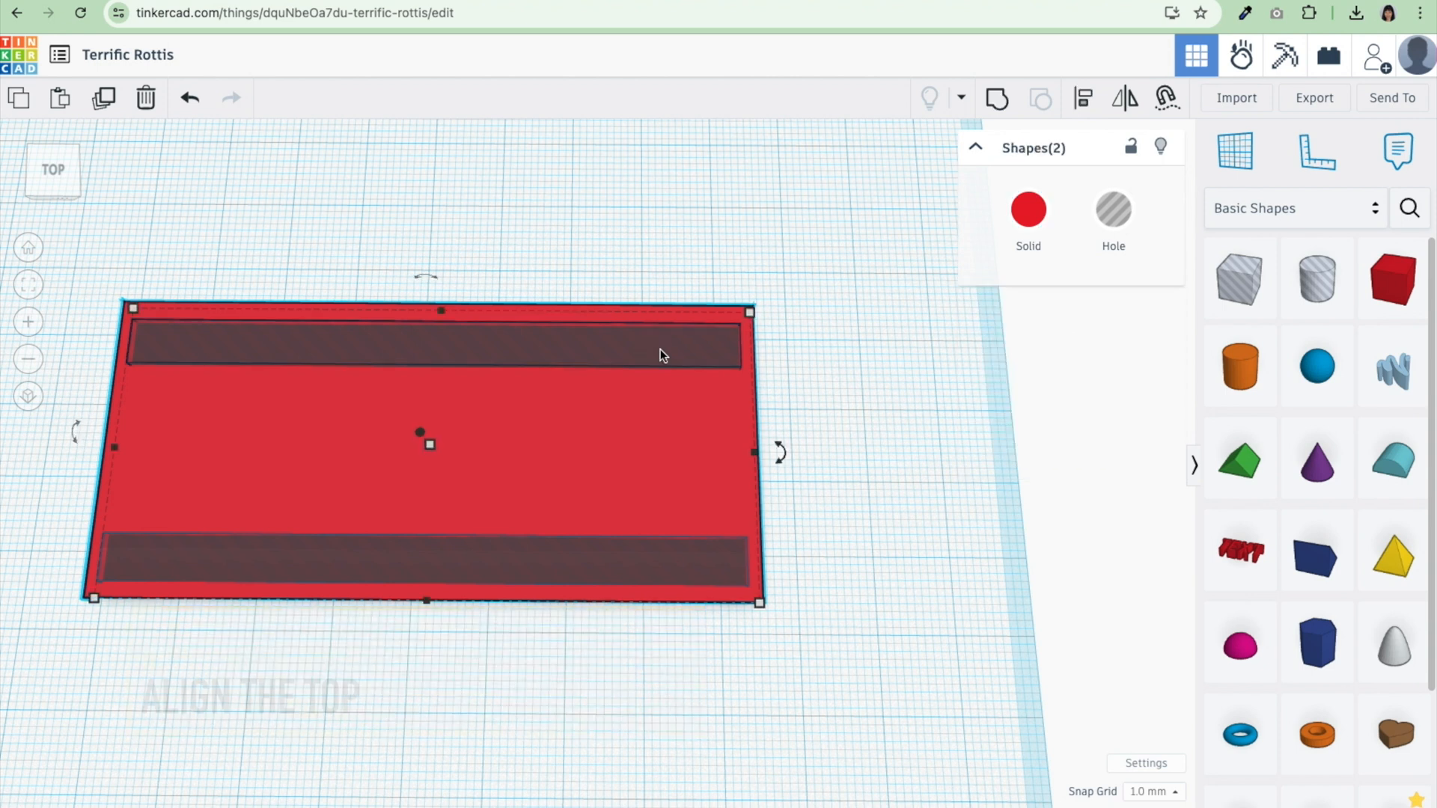
{"action": "left_click", "coordinate": [1081, 98]}
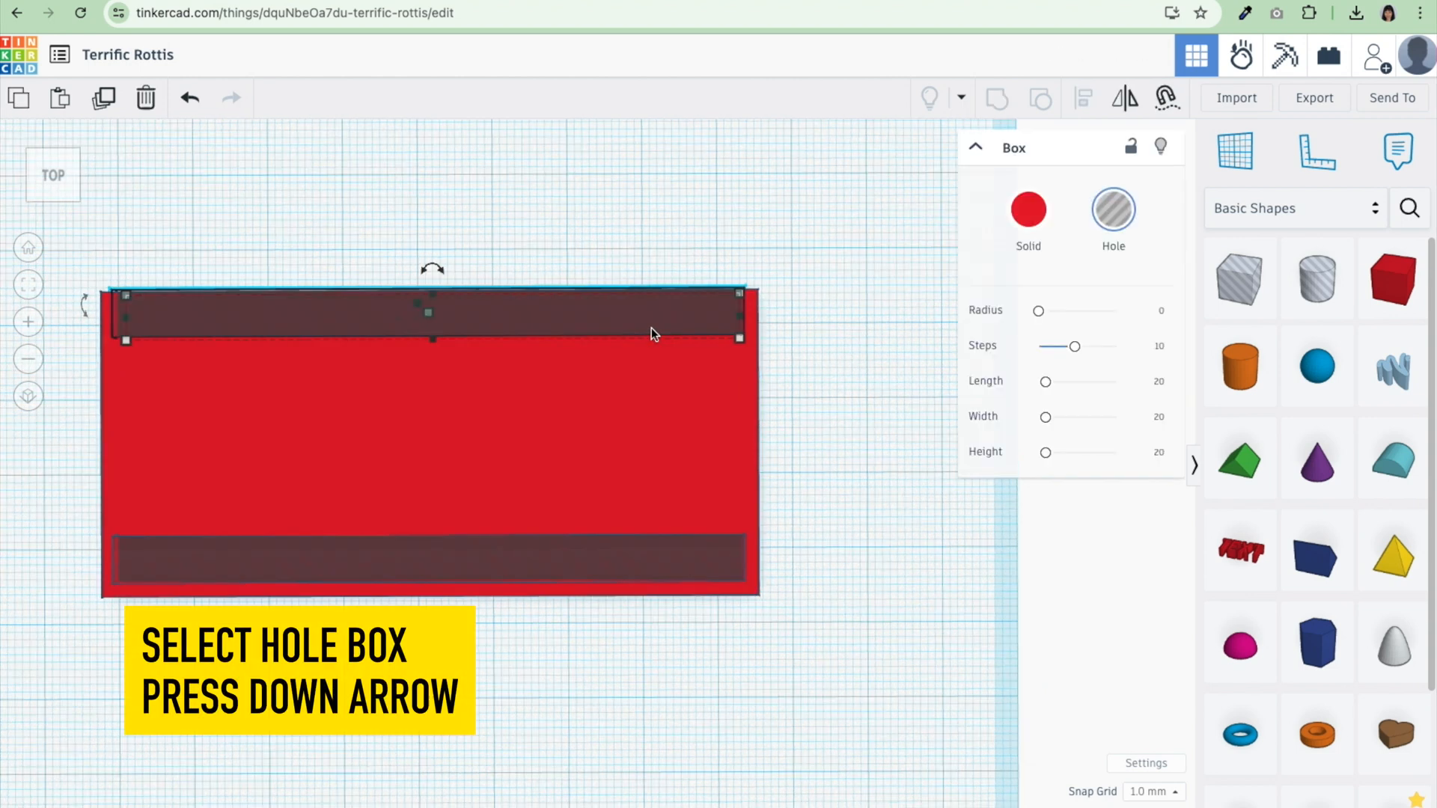
{"action": "key", "text": "down"}
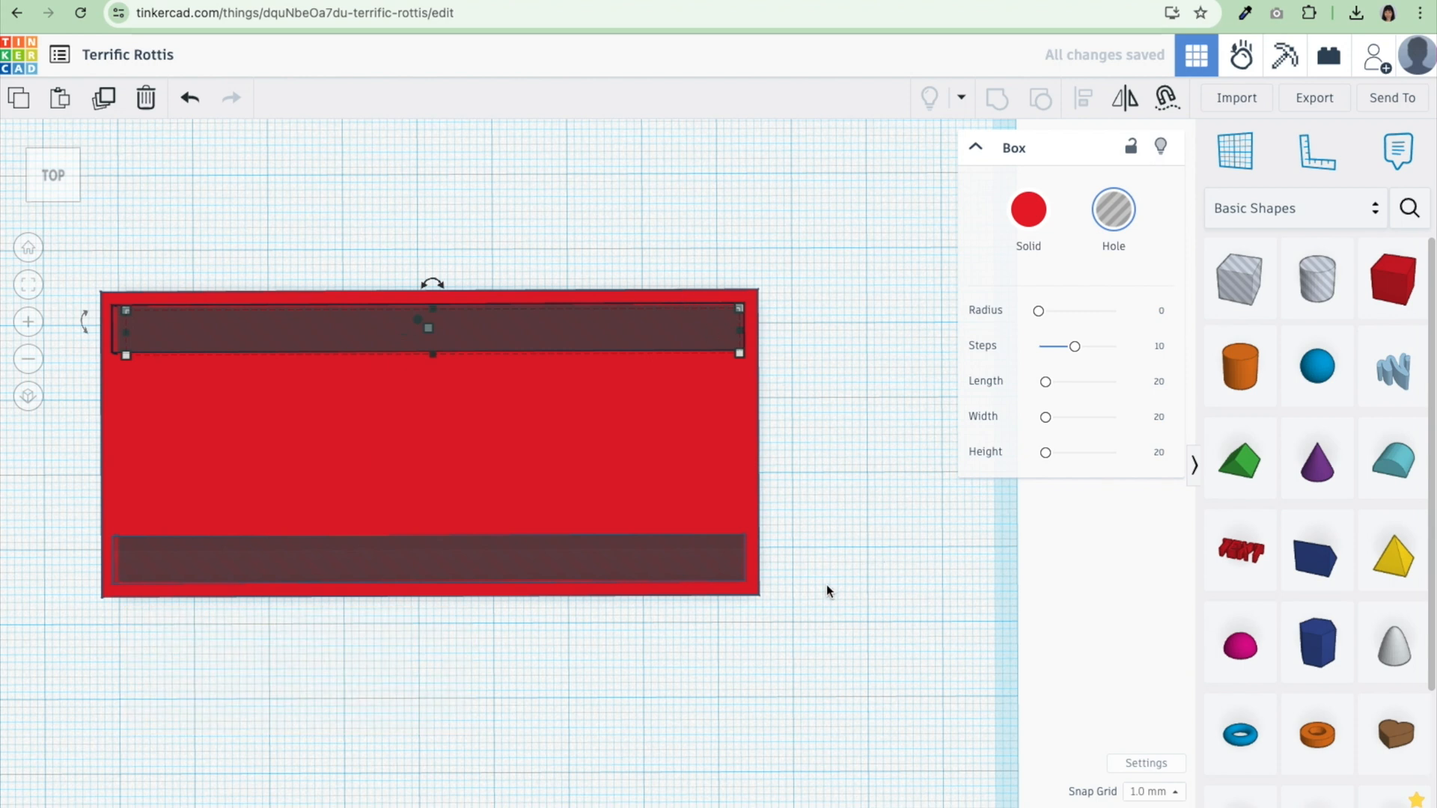
Step: Align the bottom strip with the base's bottom edge and group everything to cut the slots
{"action": "left_click", "coordinate": [632, 481]}
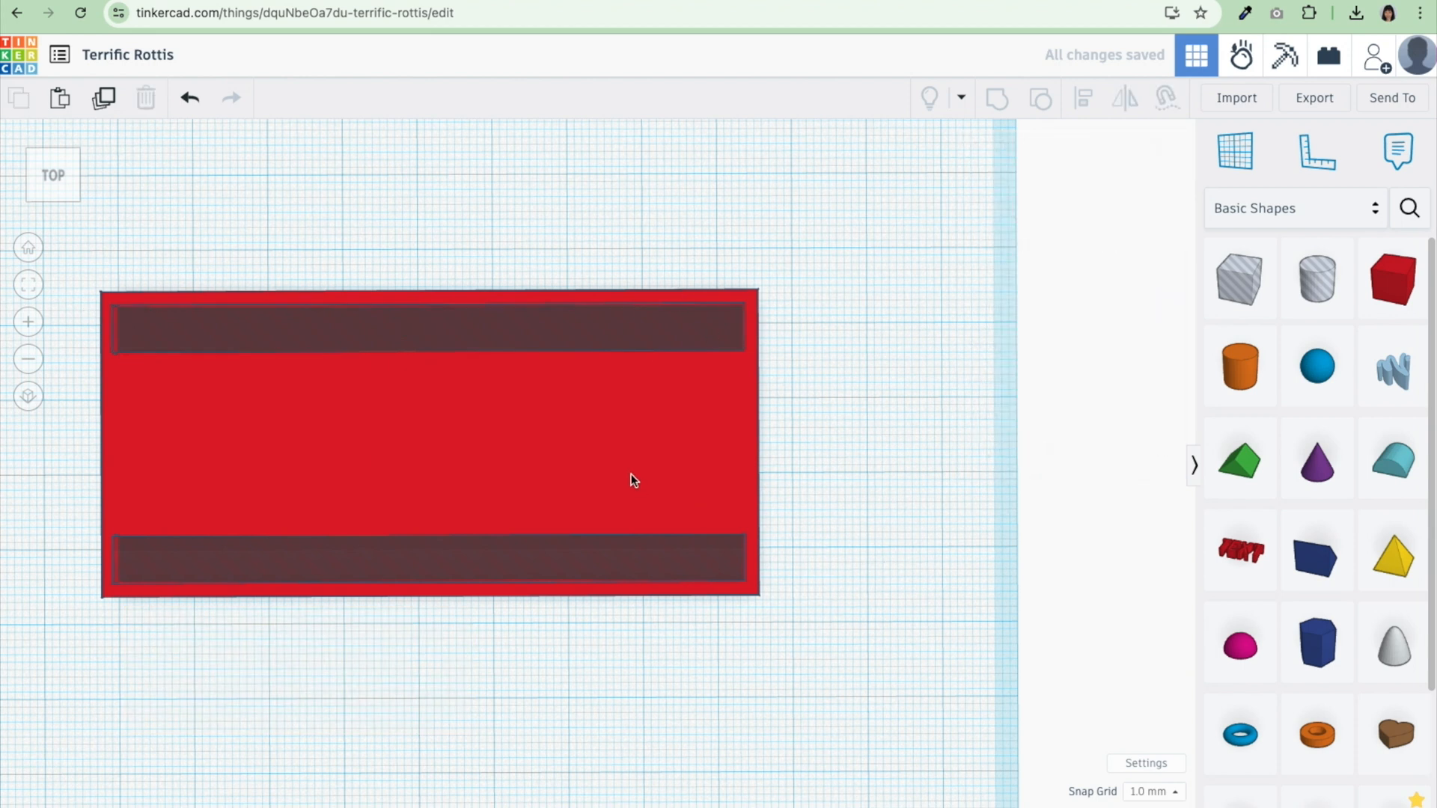
{"action": "left_click", "coordinate": [431, 440]}
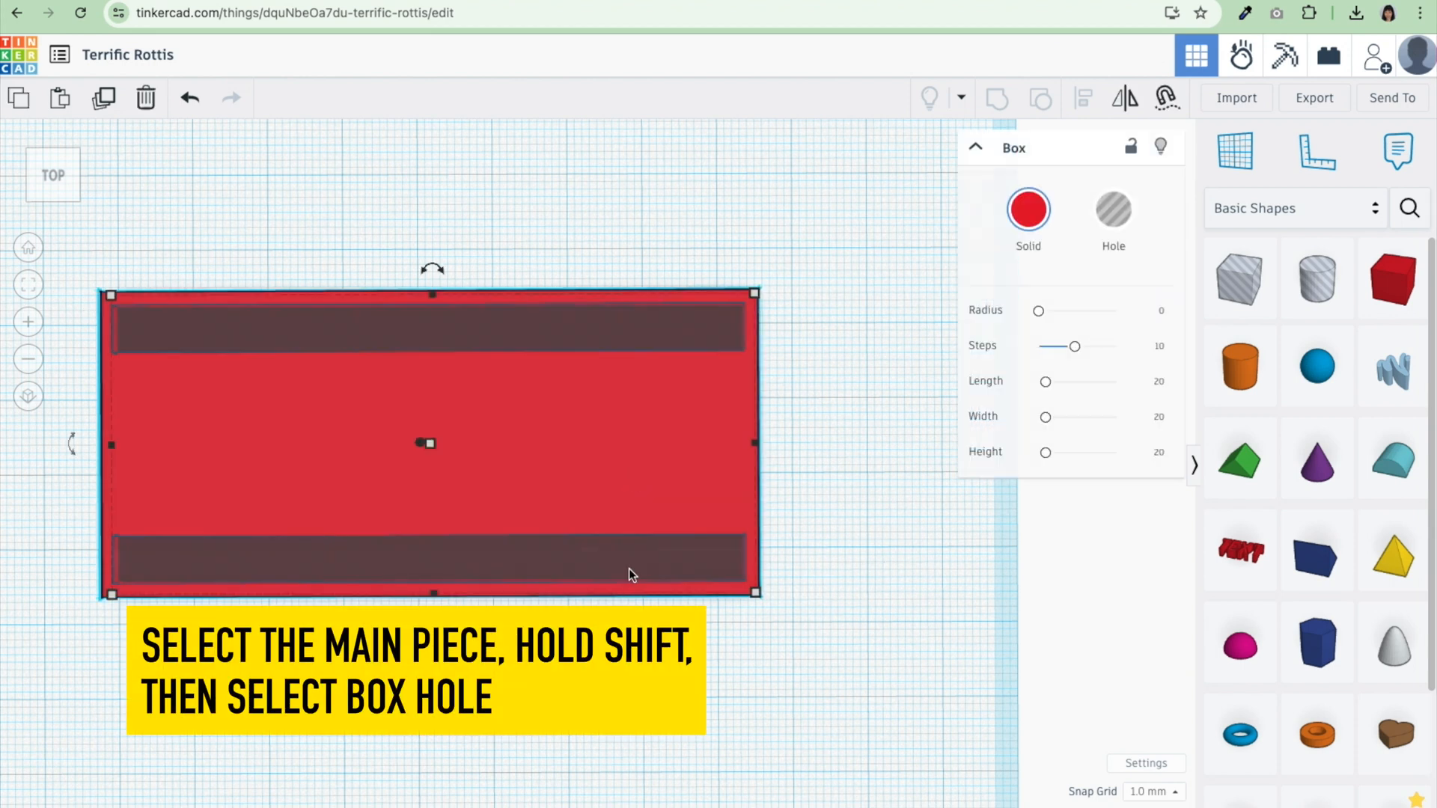
{"action": "left_click", "coordinate": [426, 559]}
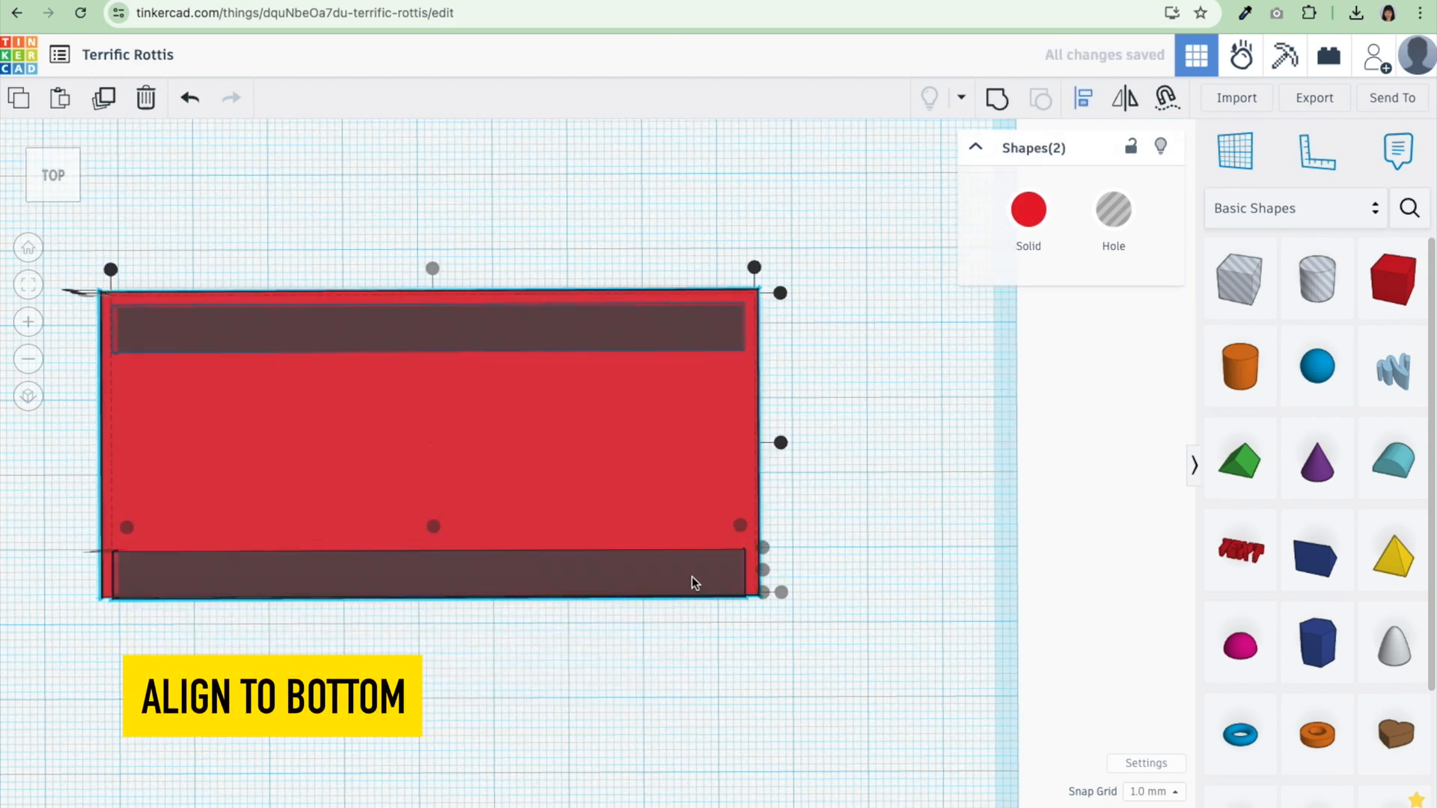
{"action": "left_click", "coordinate": [422, 573]}
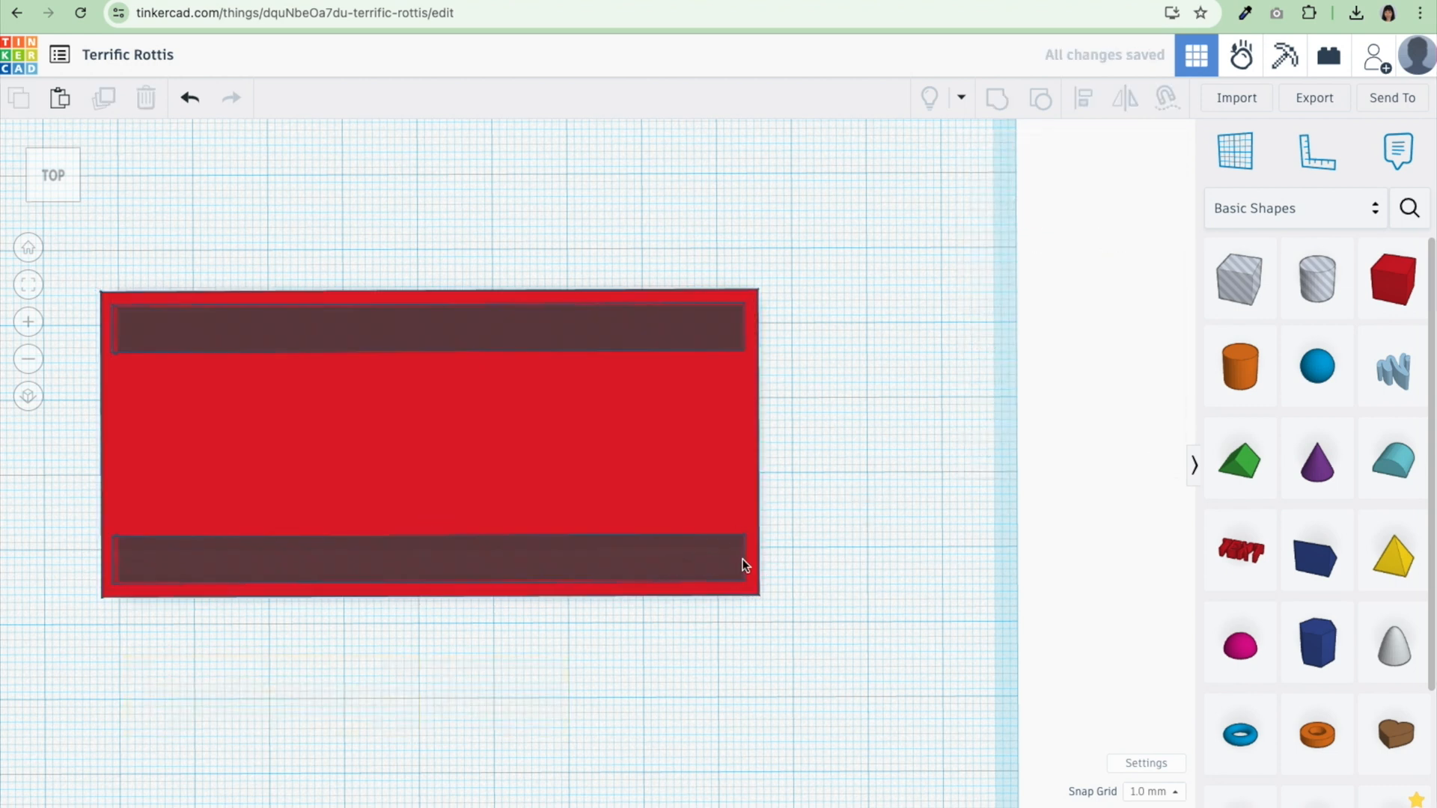
{"action": "left_click", "coordinate": [996, 98]}
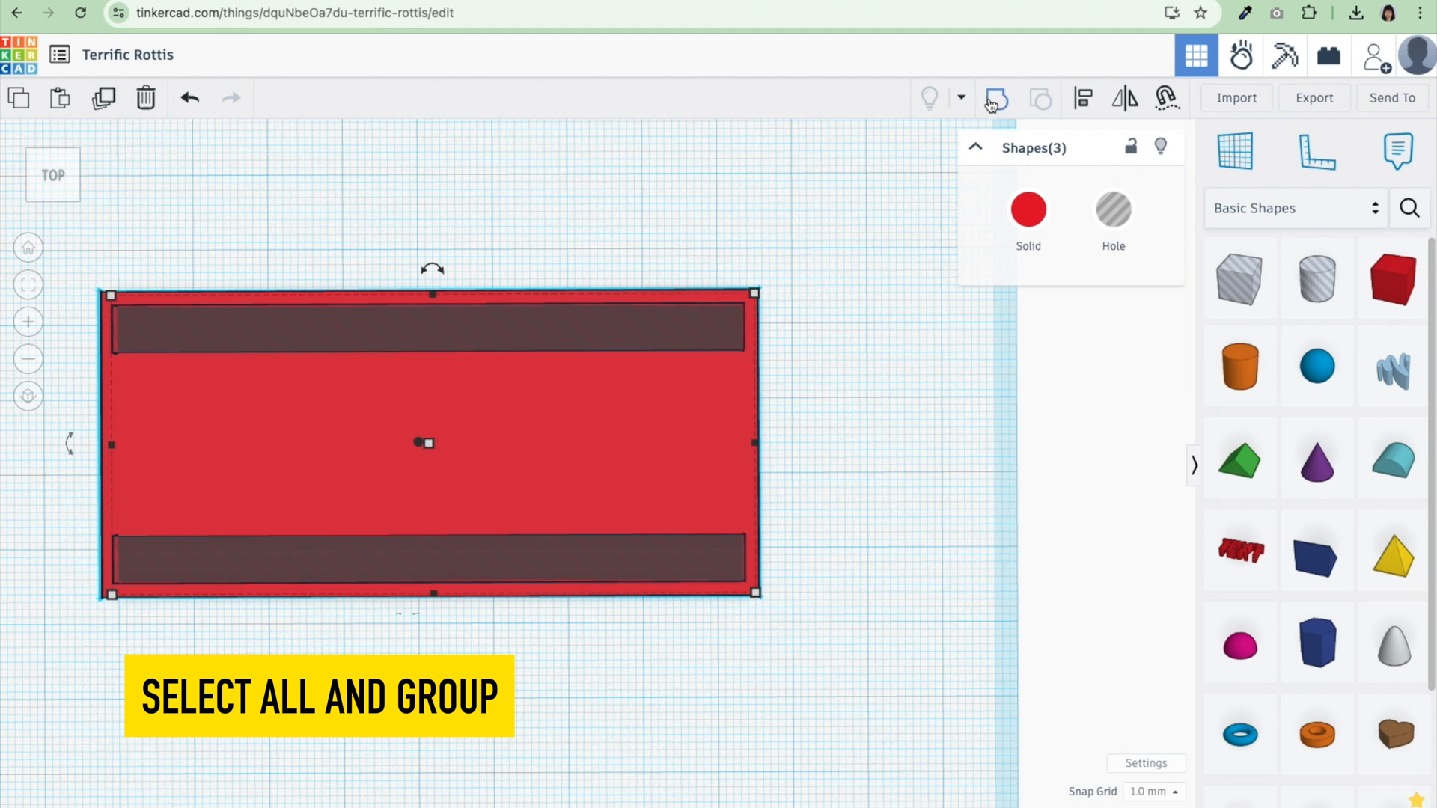
{"action": "left_click", "coordinate": [995, 98]}
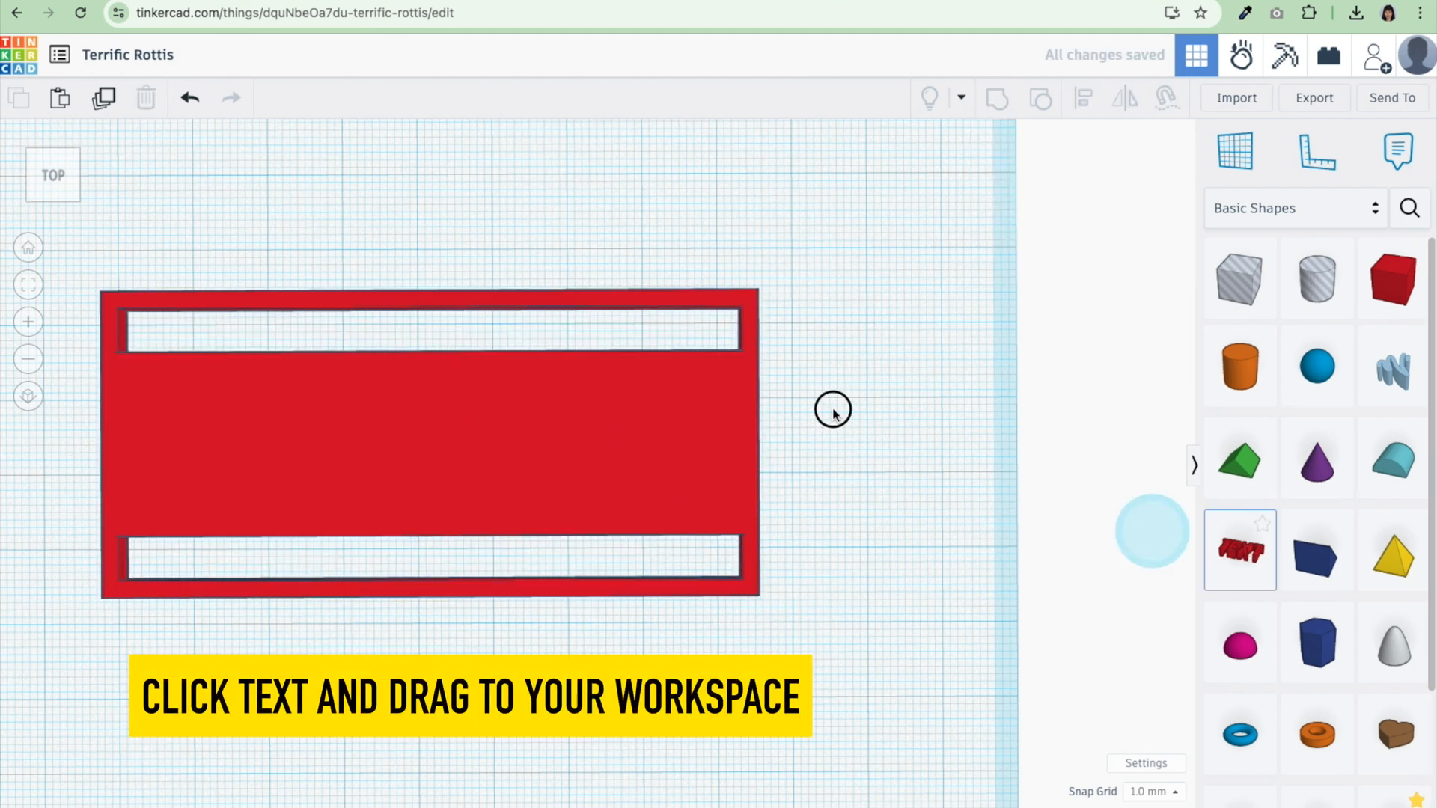
{"action": "left_click_drag", "start_coordinate": [1239, 549], "coordinate": [648, 257]}
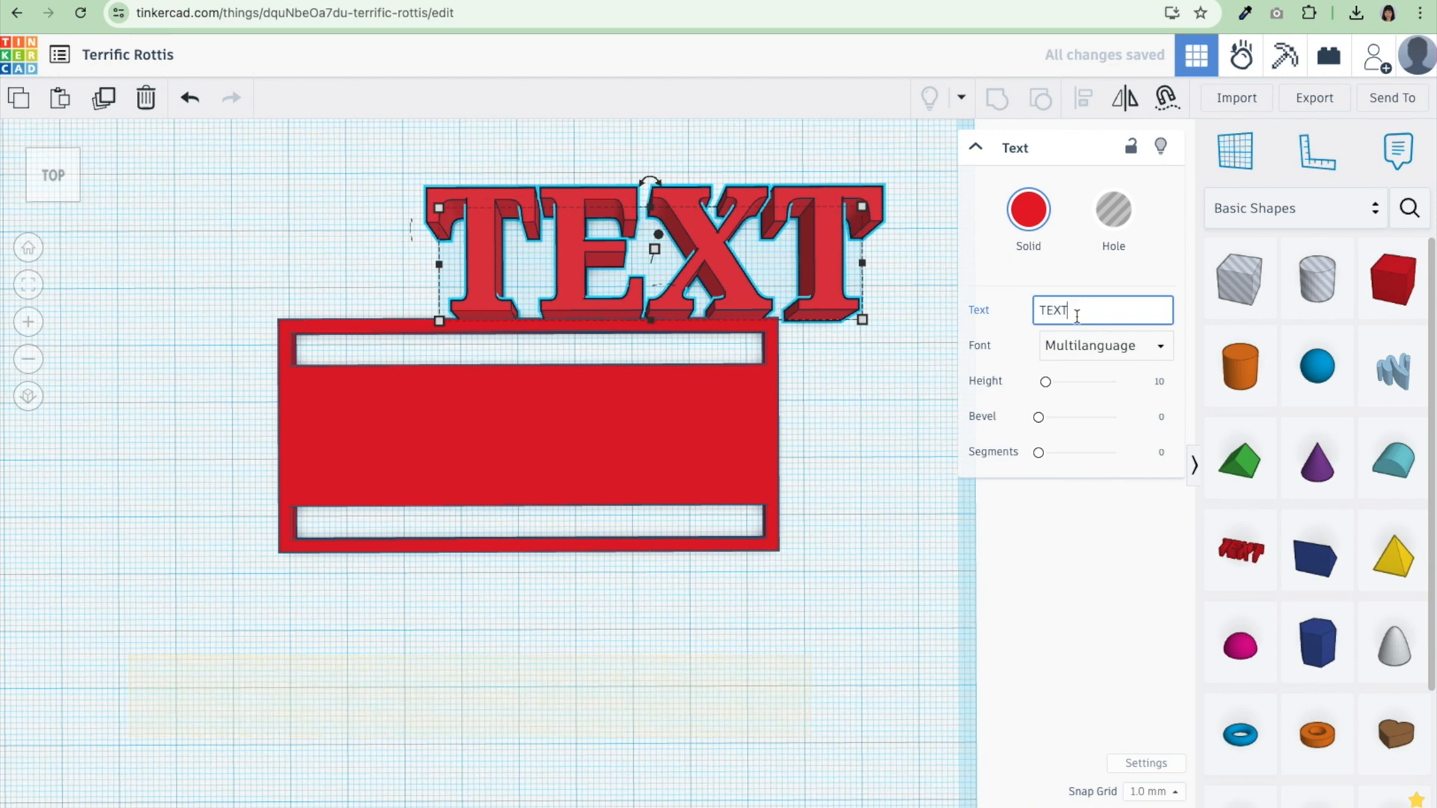
{"action": "type", "text": "CAROLINE DUNN"}
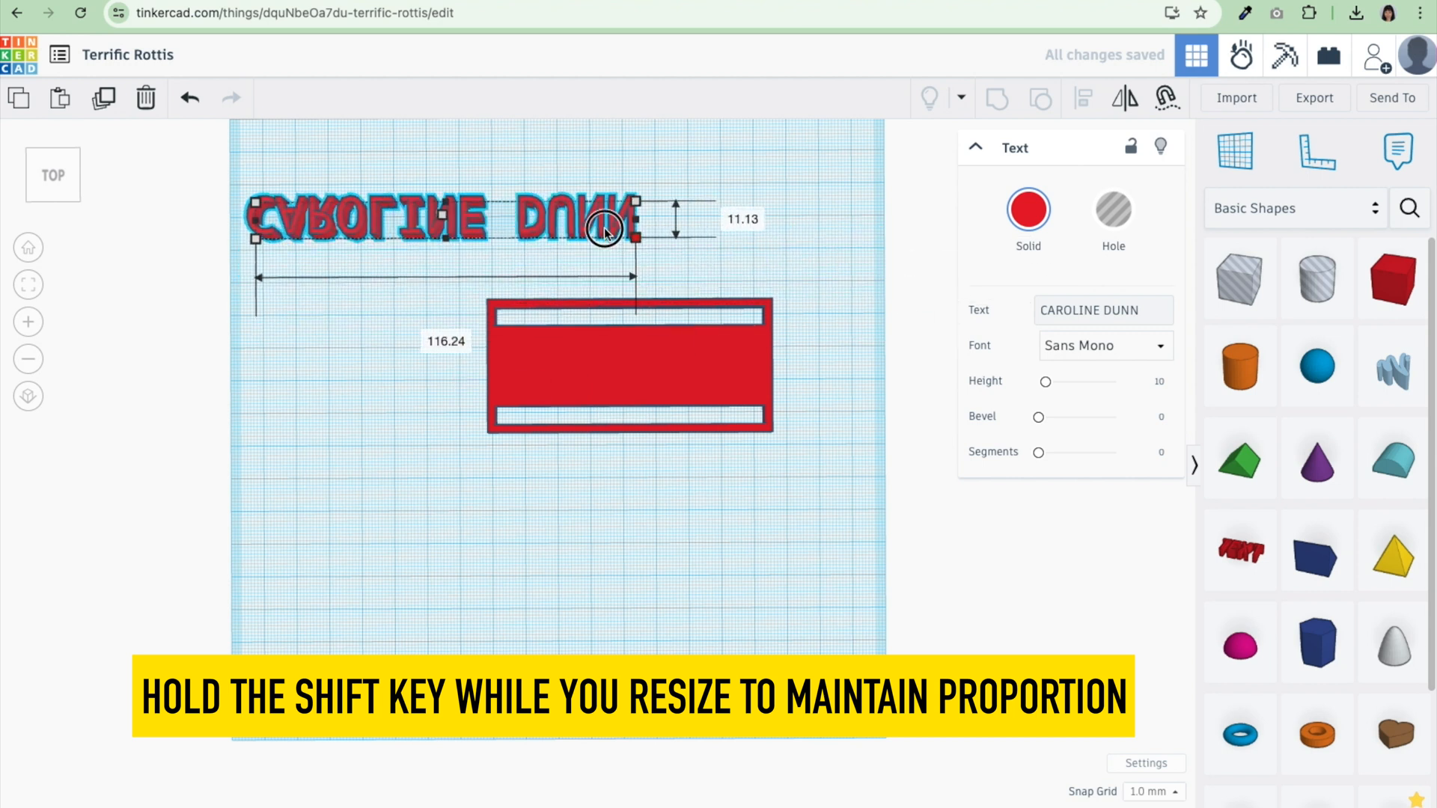
{"action": "left_click_drag", "start_coordinate": [641, 219], "coordinate": [476, 248]}
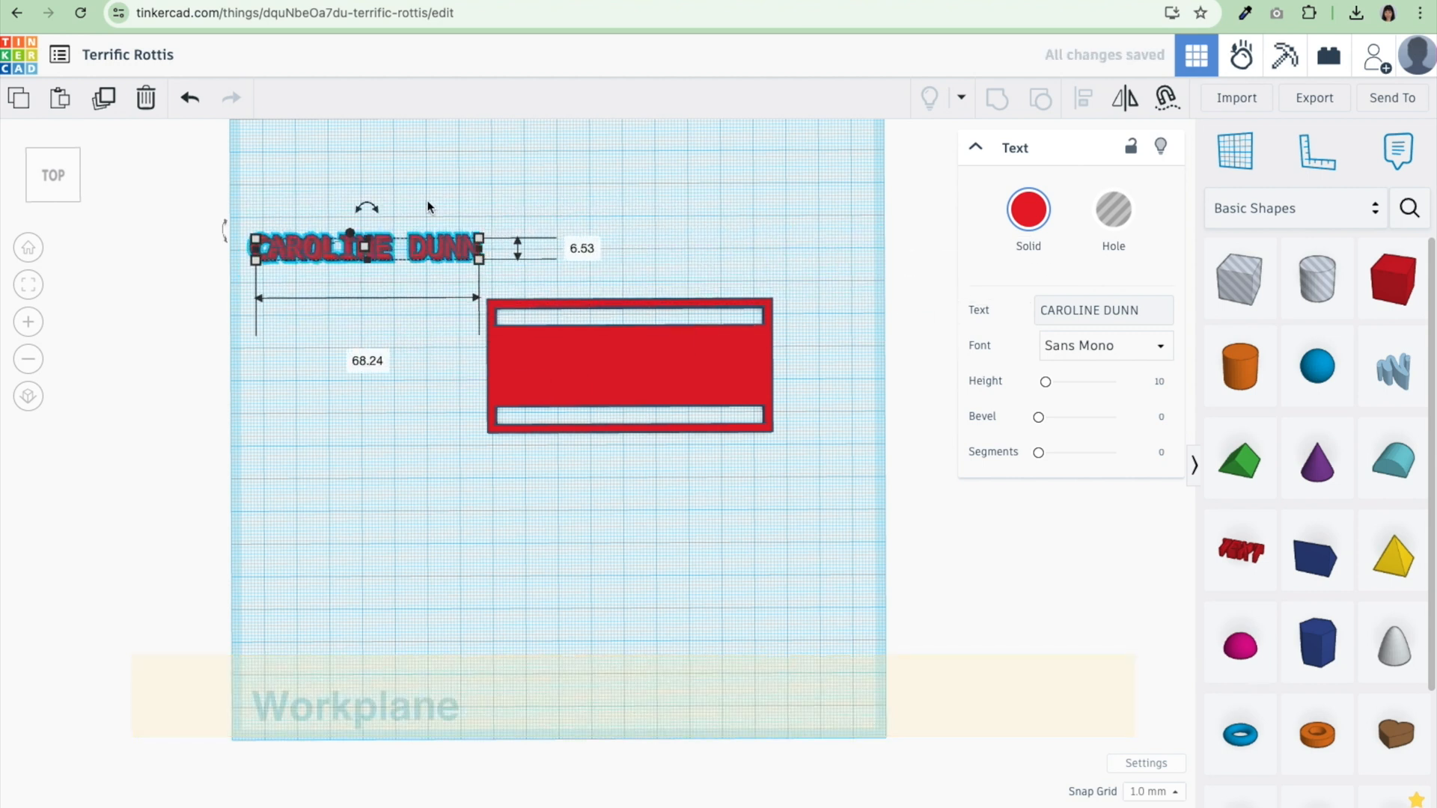
{"action": "left_click_drag", "start_coordinate": [367, 248], "coordinate": [600, 226]}
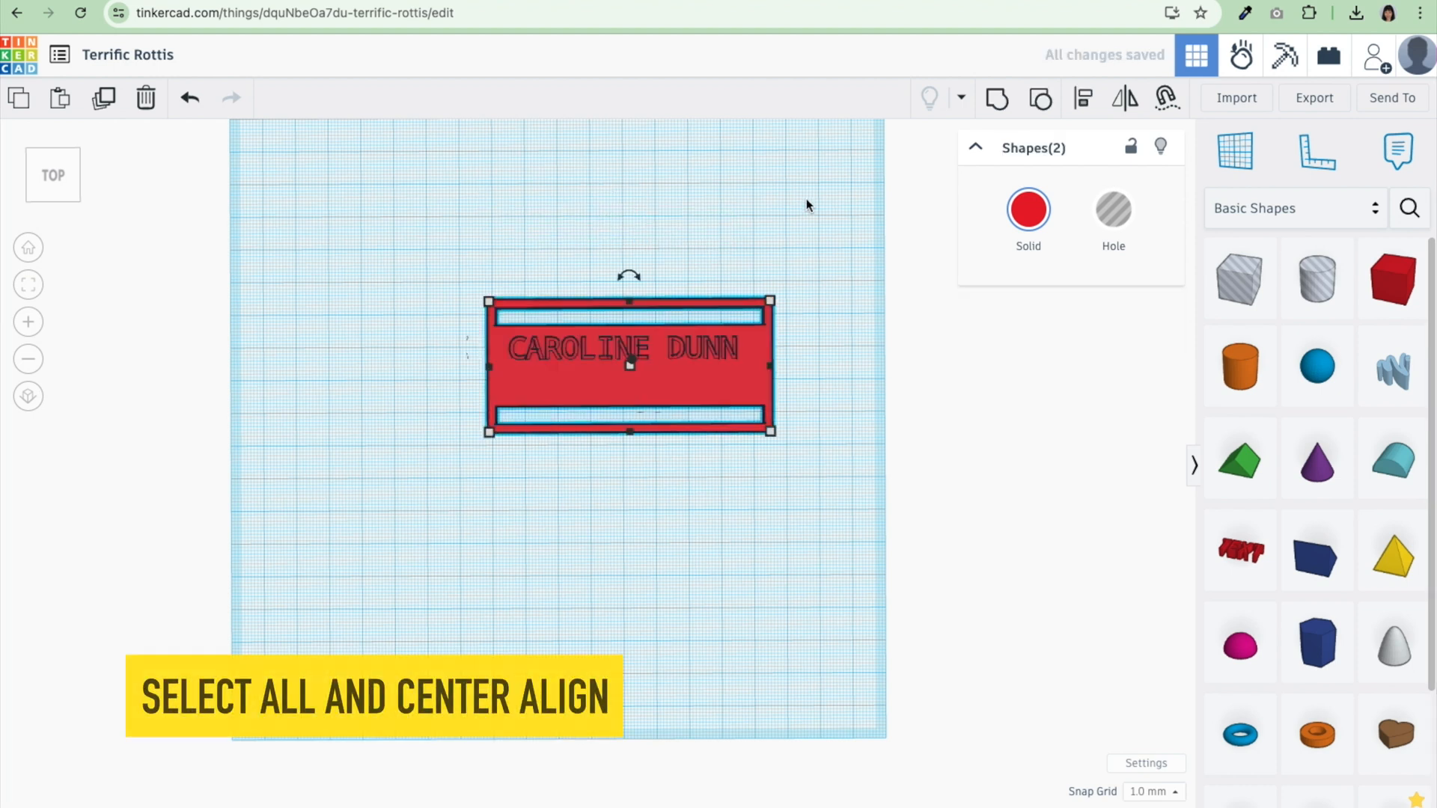
{"action": "left_click", "coordinate": [1081, 98]}
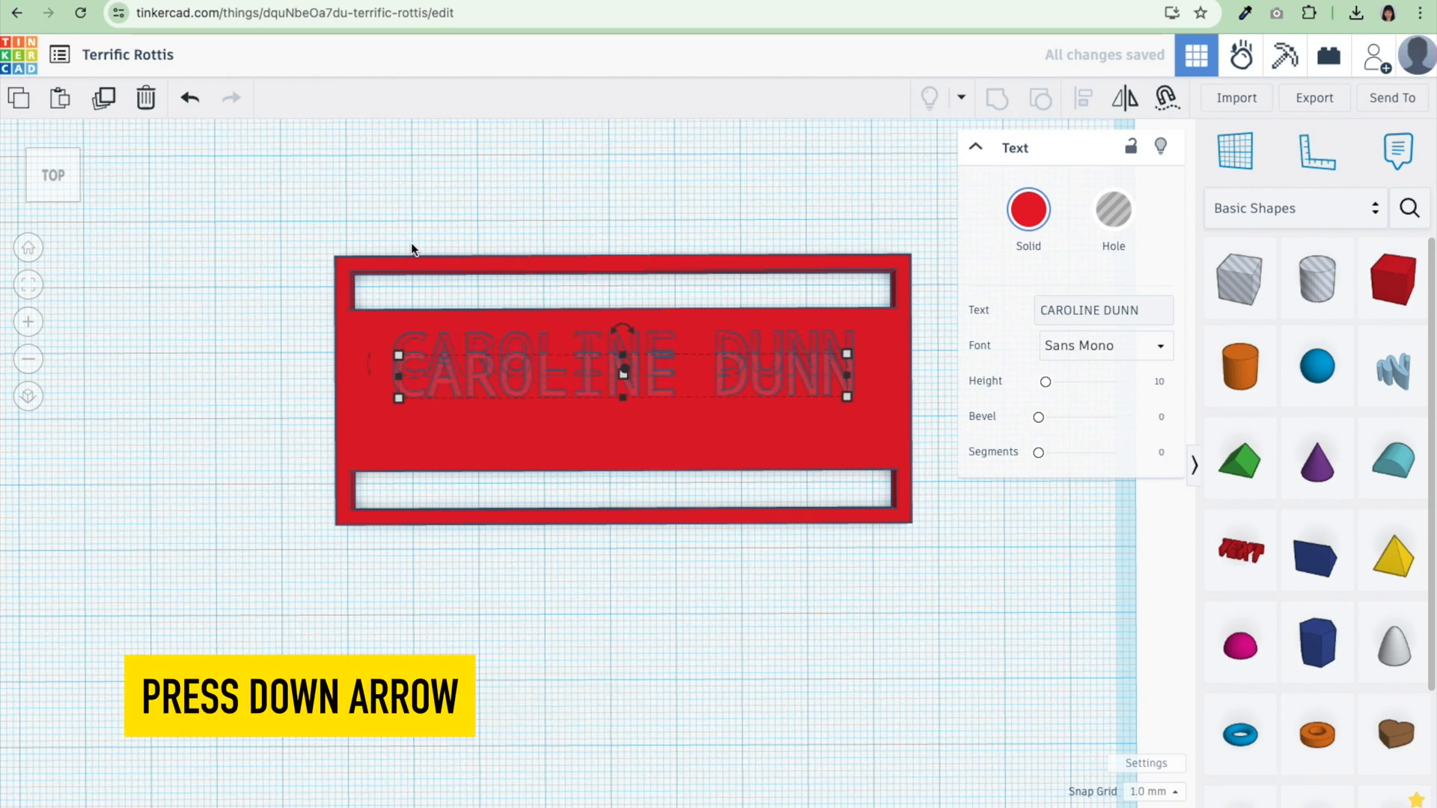
Step: Duplicate the text as '8K XC - 50:34', center both lines, and group the nametag
{"action": "key", "text": "Down"}
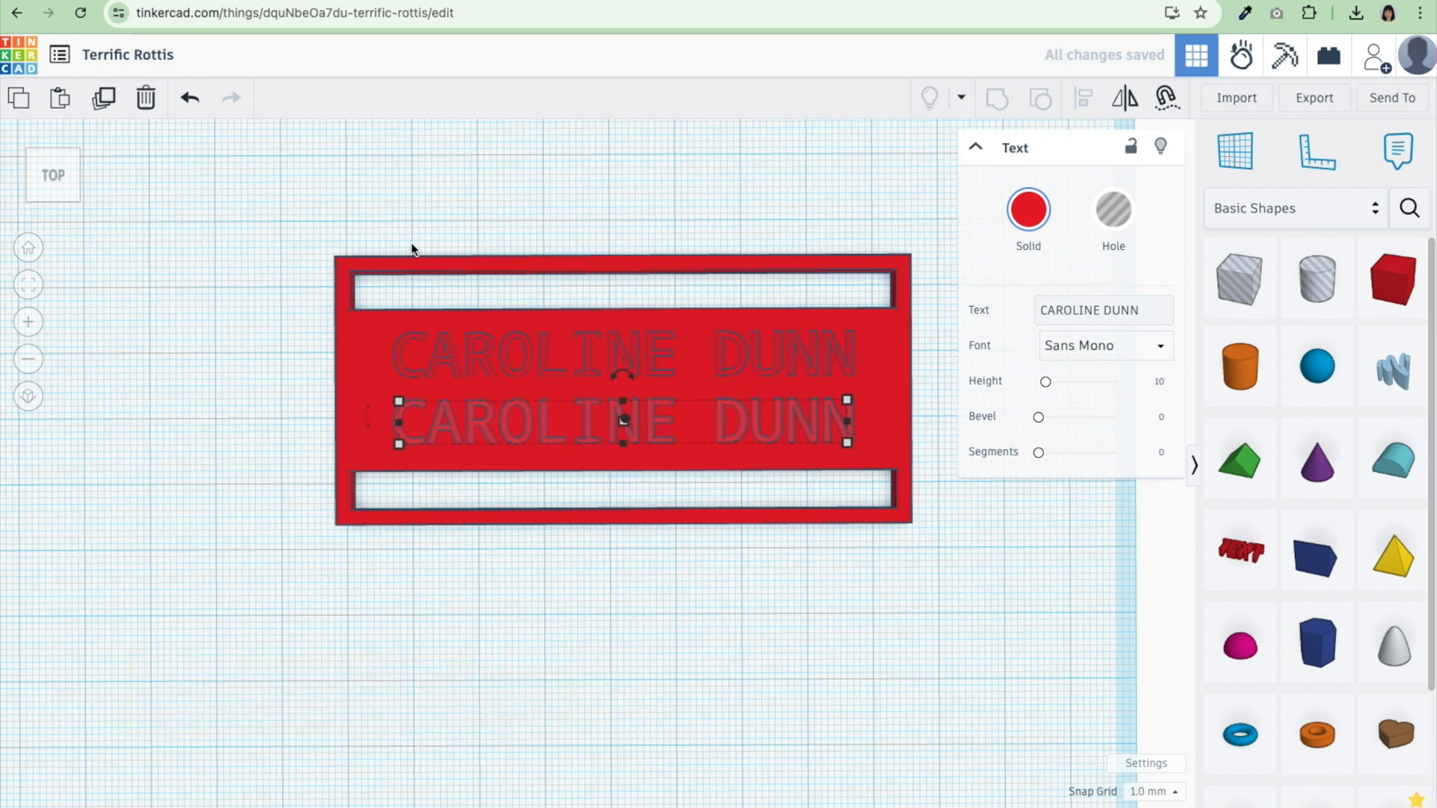
{"action": "left_click", "coordinate": [1103, 309]}
{"action": "type", "text": "8K XC - 50:34"}
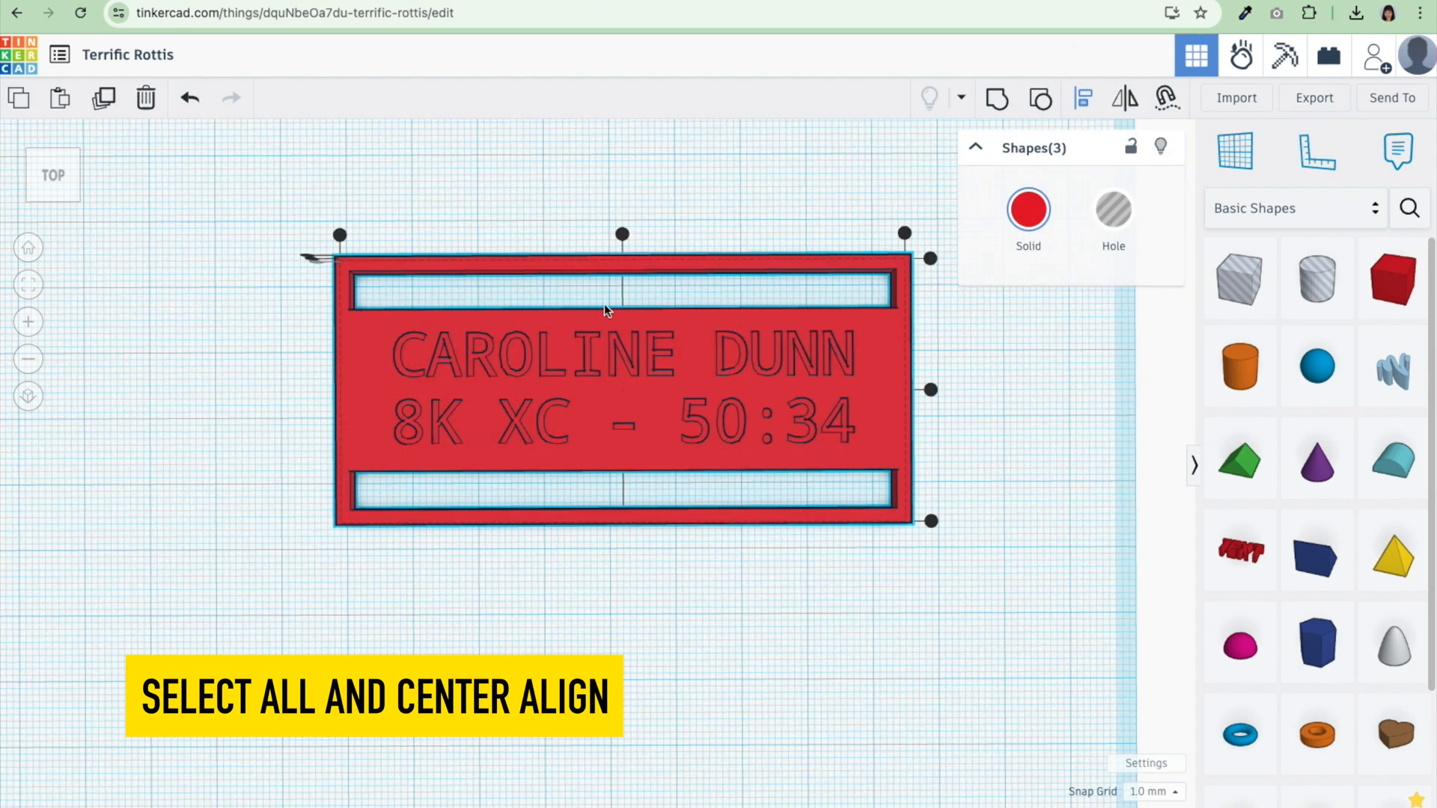
{"action": "left_click", "coordinate": [996, 99]}
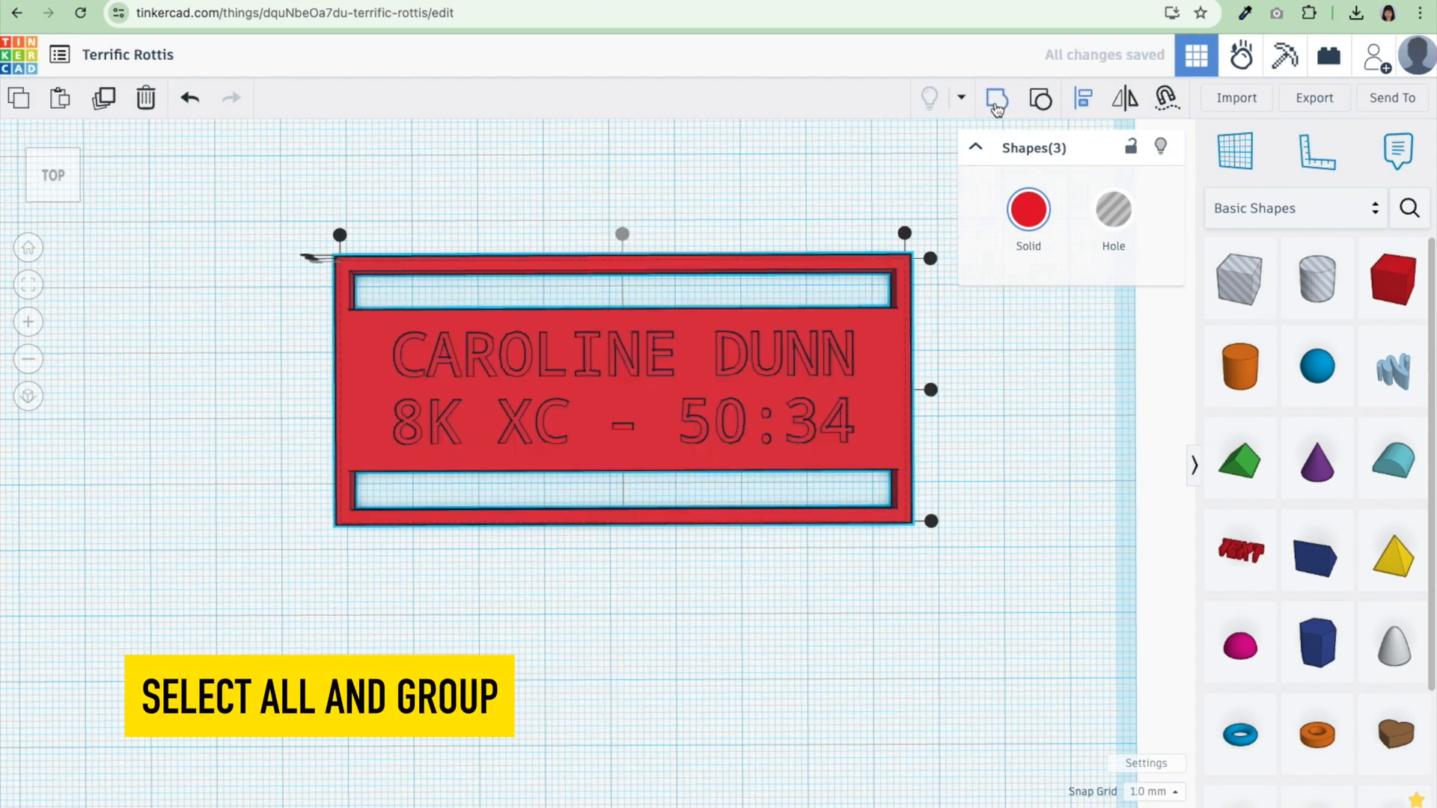
{"action": "left_click", "coordinate": [996, 98]}
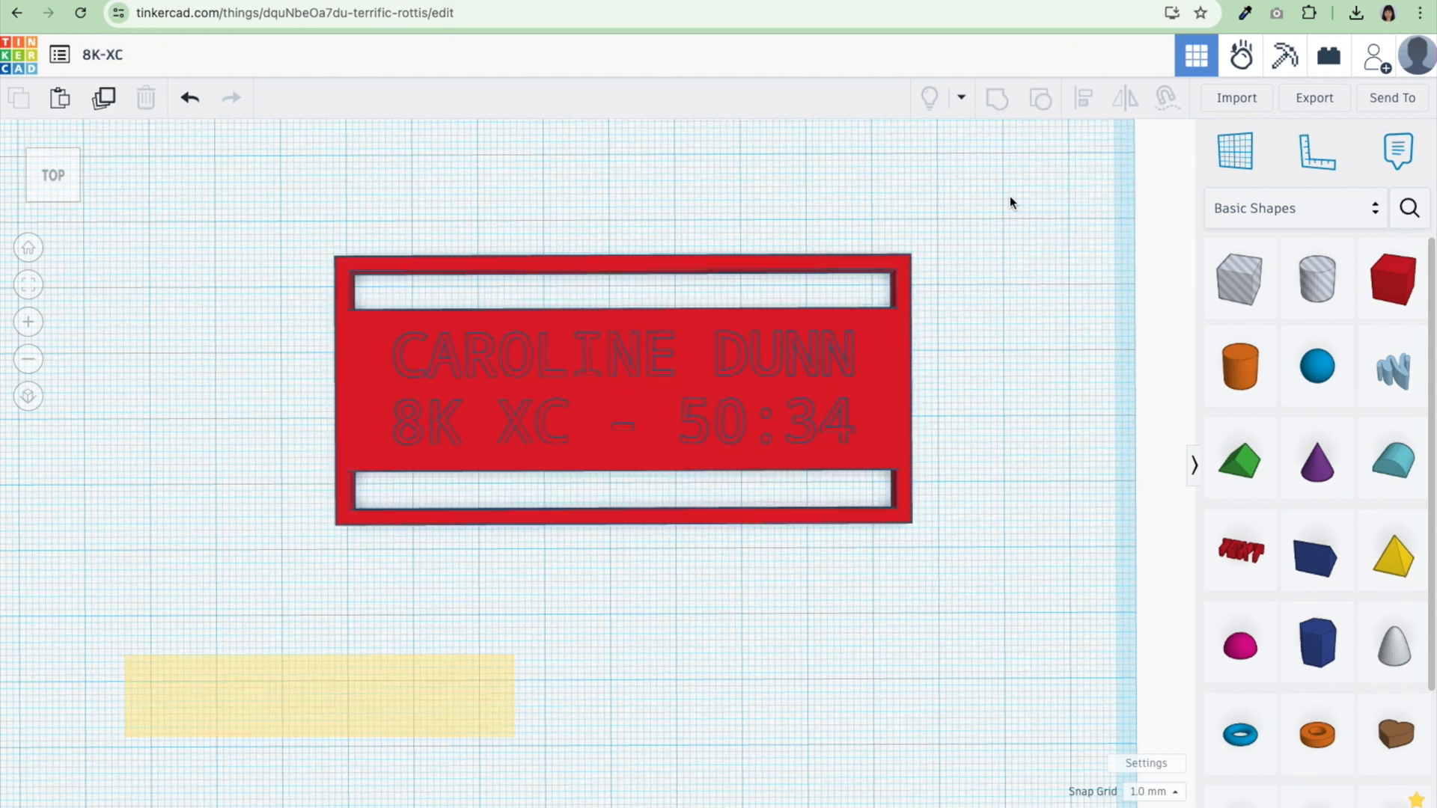
{"action": "left_click", "coordinate": [1313, 98]}
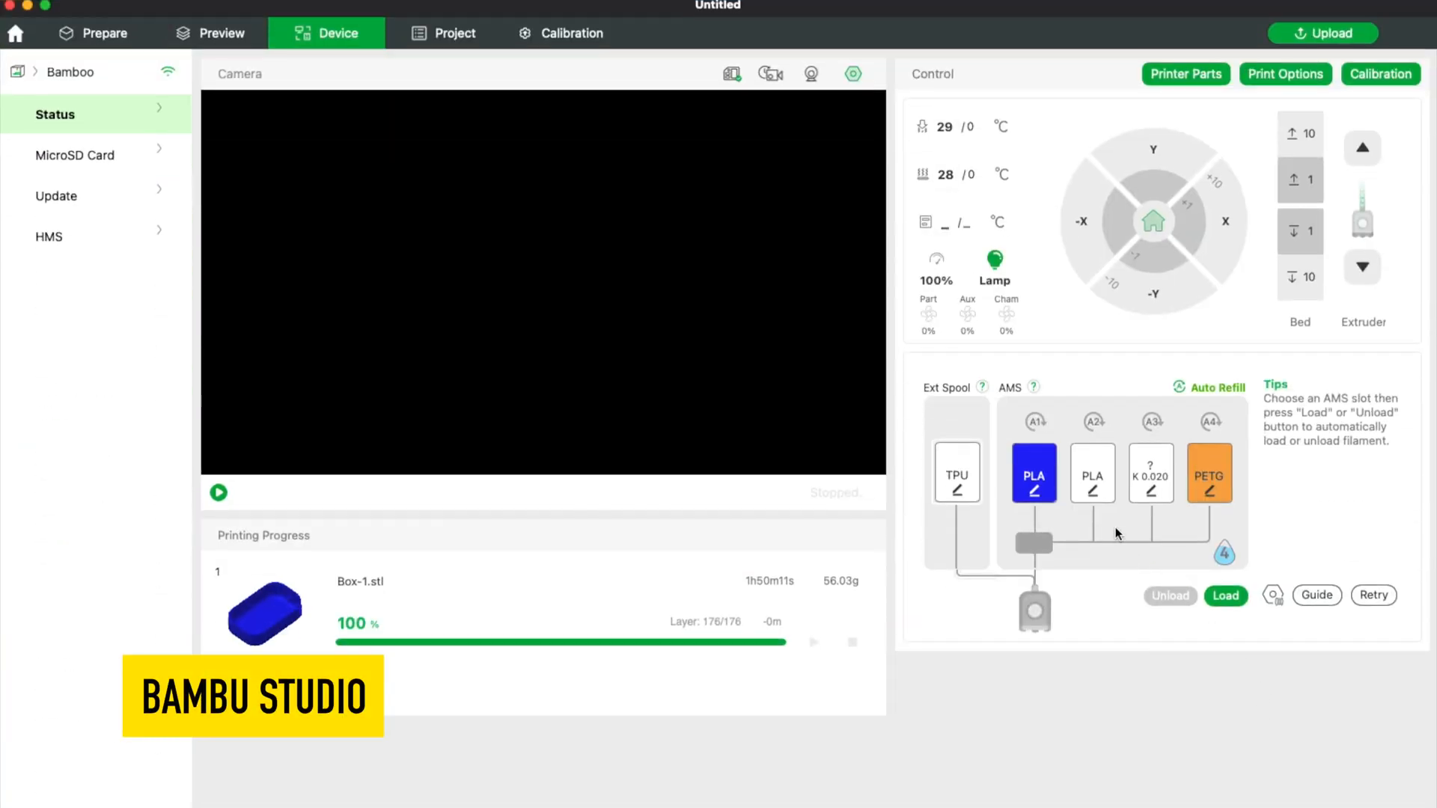
Step: Configure AMS slot A3 as Generic PLA in black
{"action": "left_click", "coordinate": [1093, 473]}
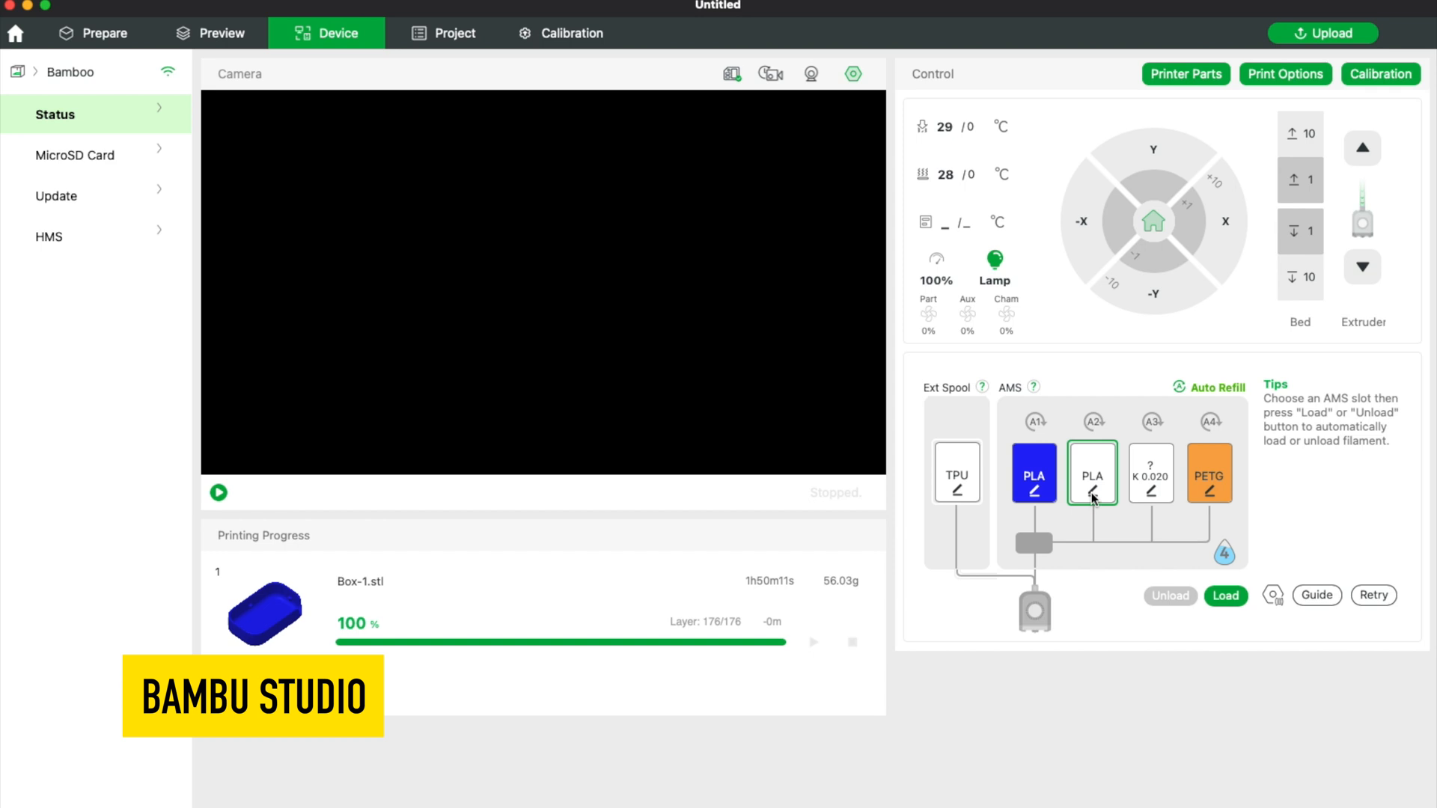
{"action": "left_click", "coordinate": [1091, 494]}
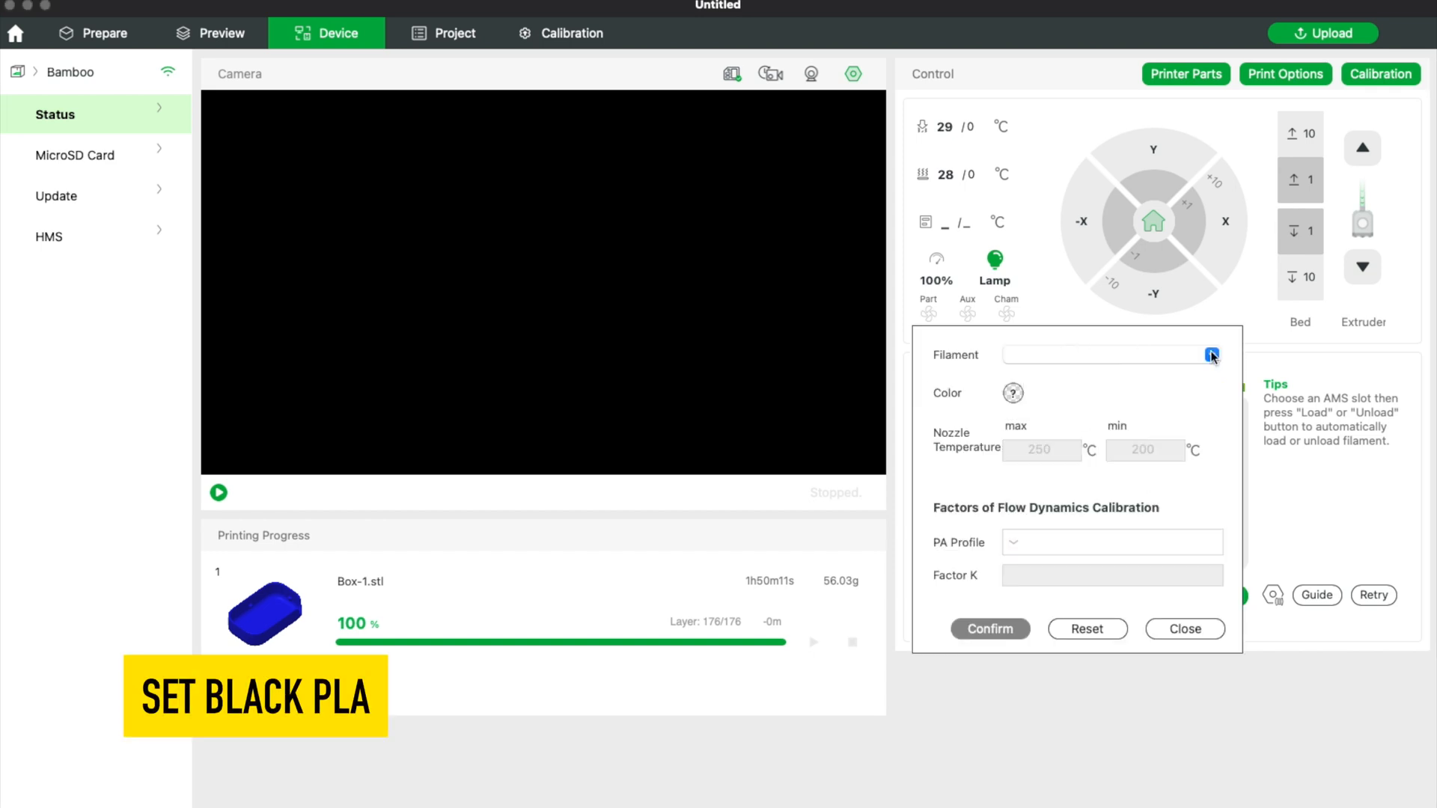
{"action": "left_click", "coordinate": [1211, 354]}
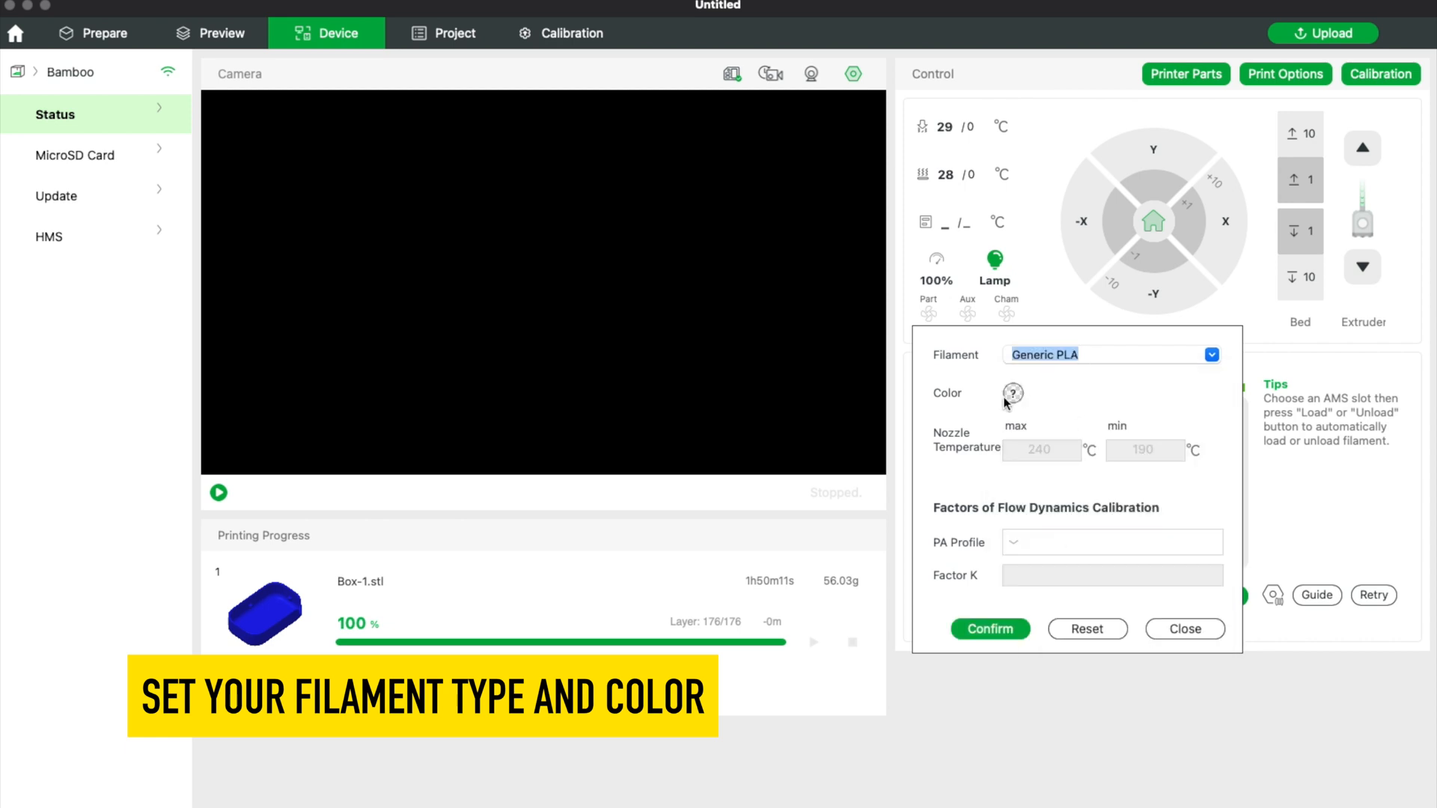
{"action": "left_click", "coordinate": [1011, 393]}
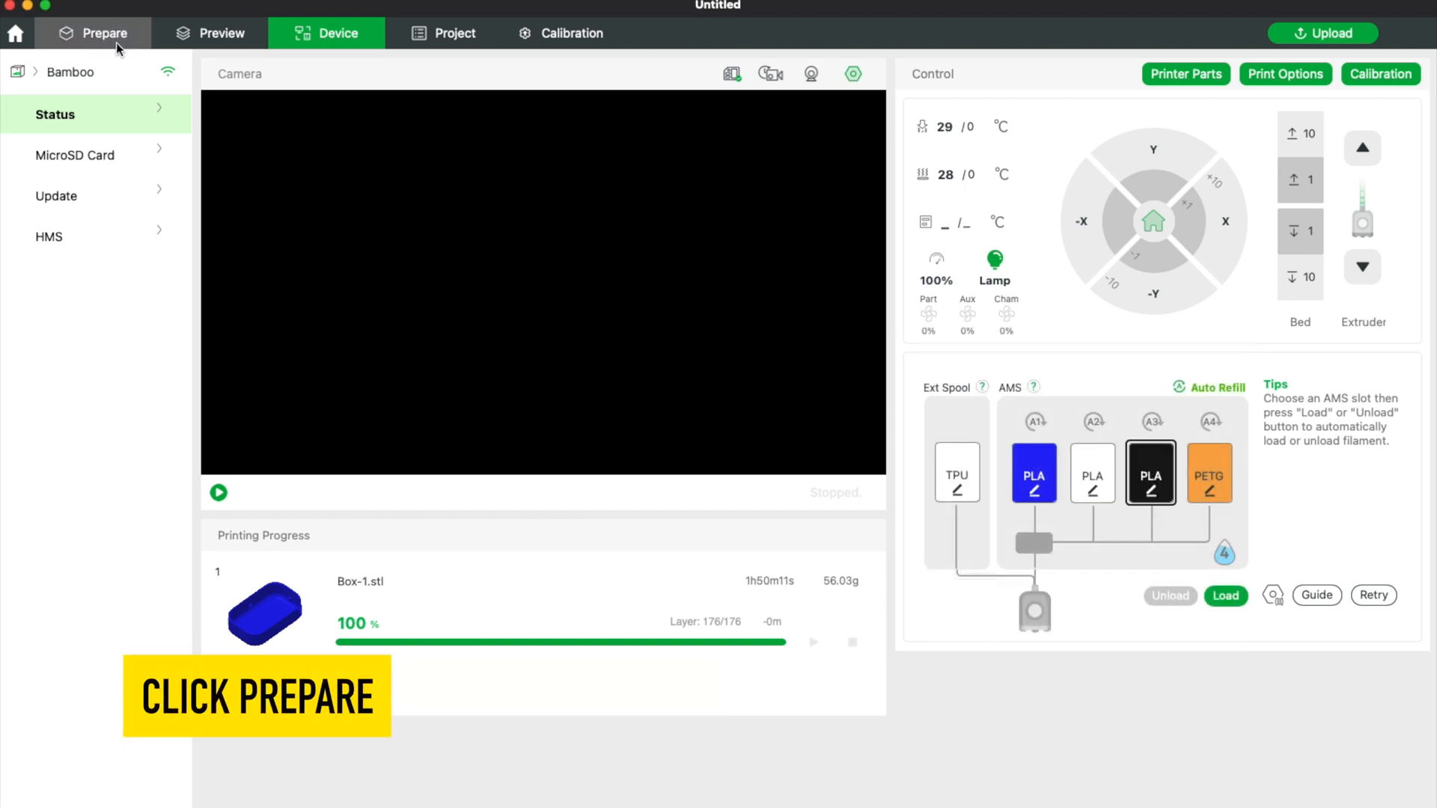
Step: On the Prepare view, resync all project filaments from the AMS
{"action": "left_click", "coordinate": [93, 33]}
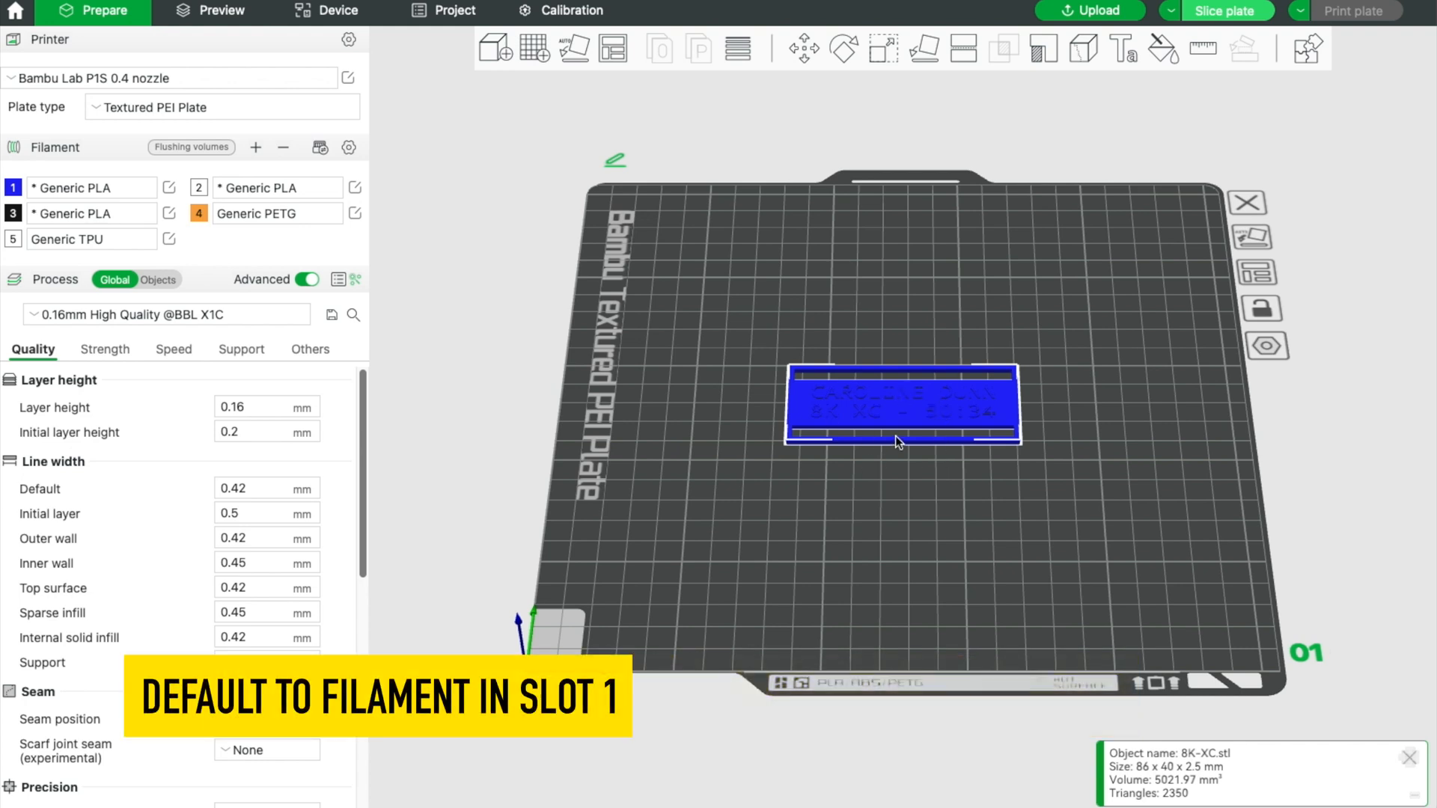
{"action": "scroll", "scroll_direction": "up", "scroll_amount": 3}
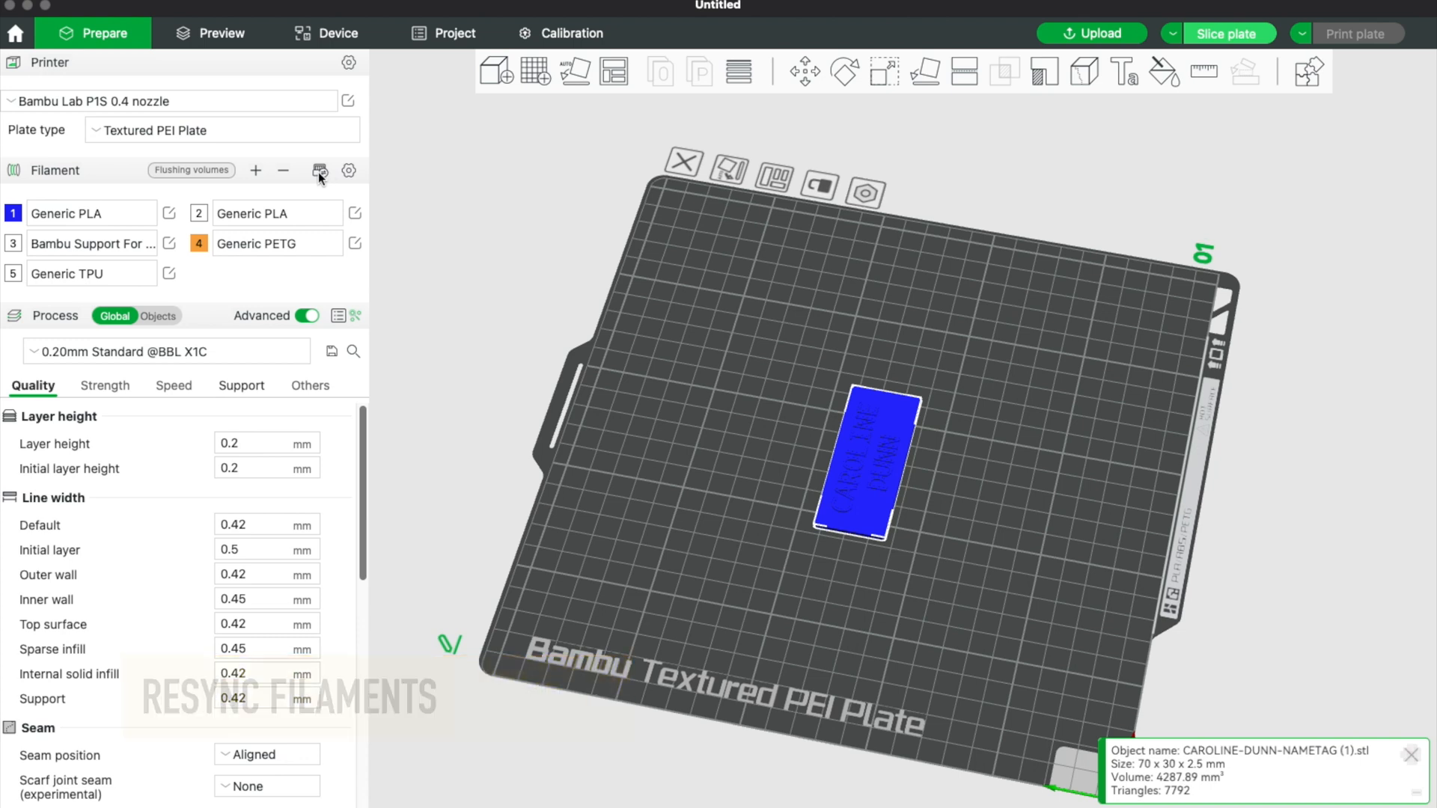
{"action": "left_click", "coordinate": [319, 172]}
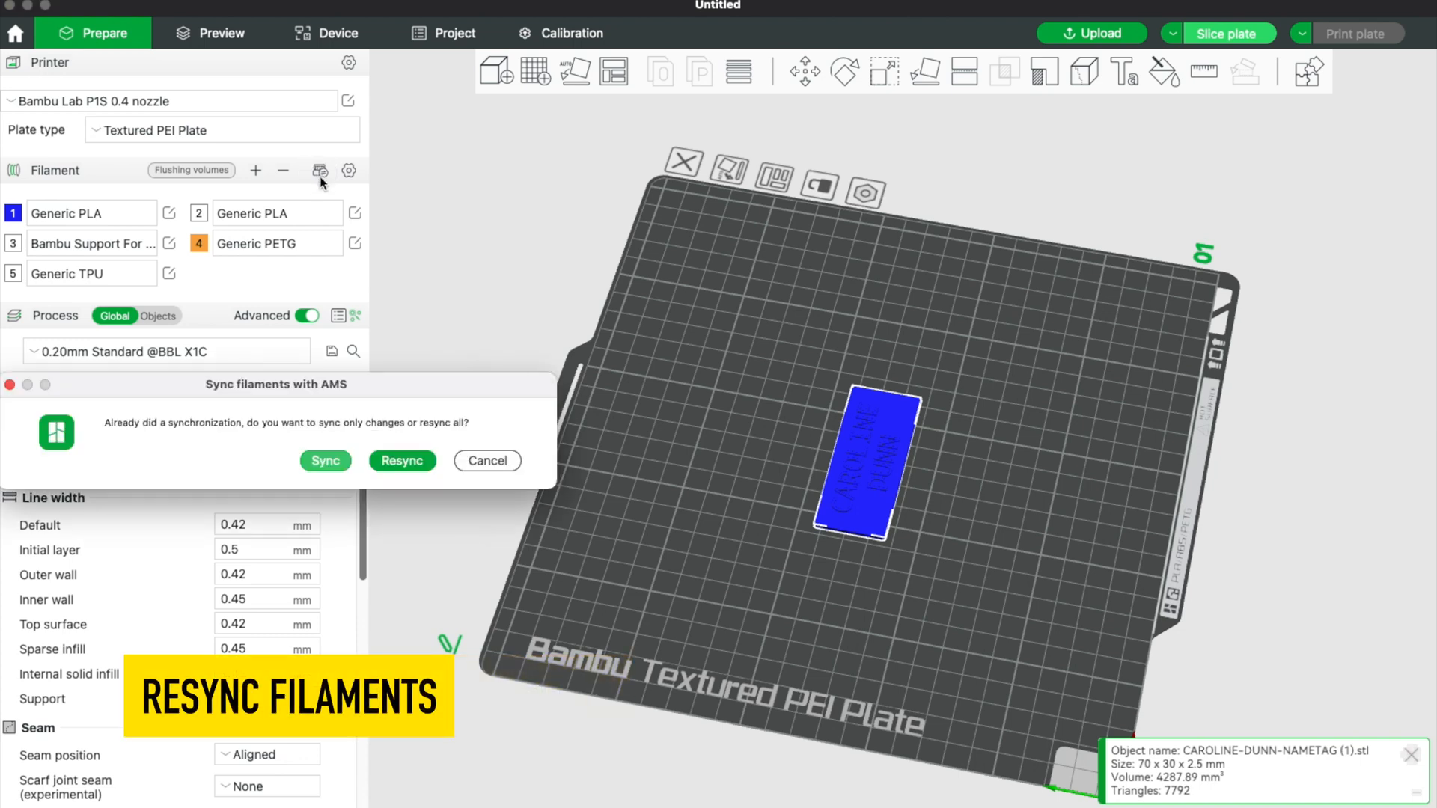
{"action": "mouse_move", "coordinate": [395, 444]}
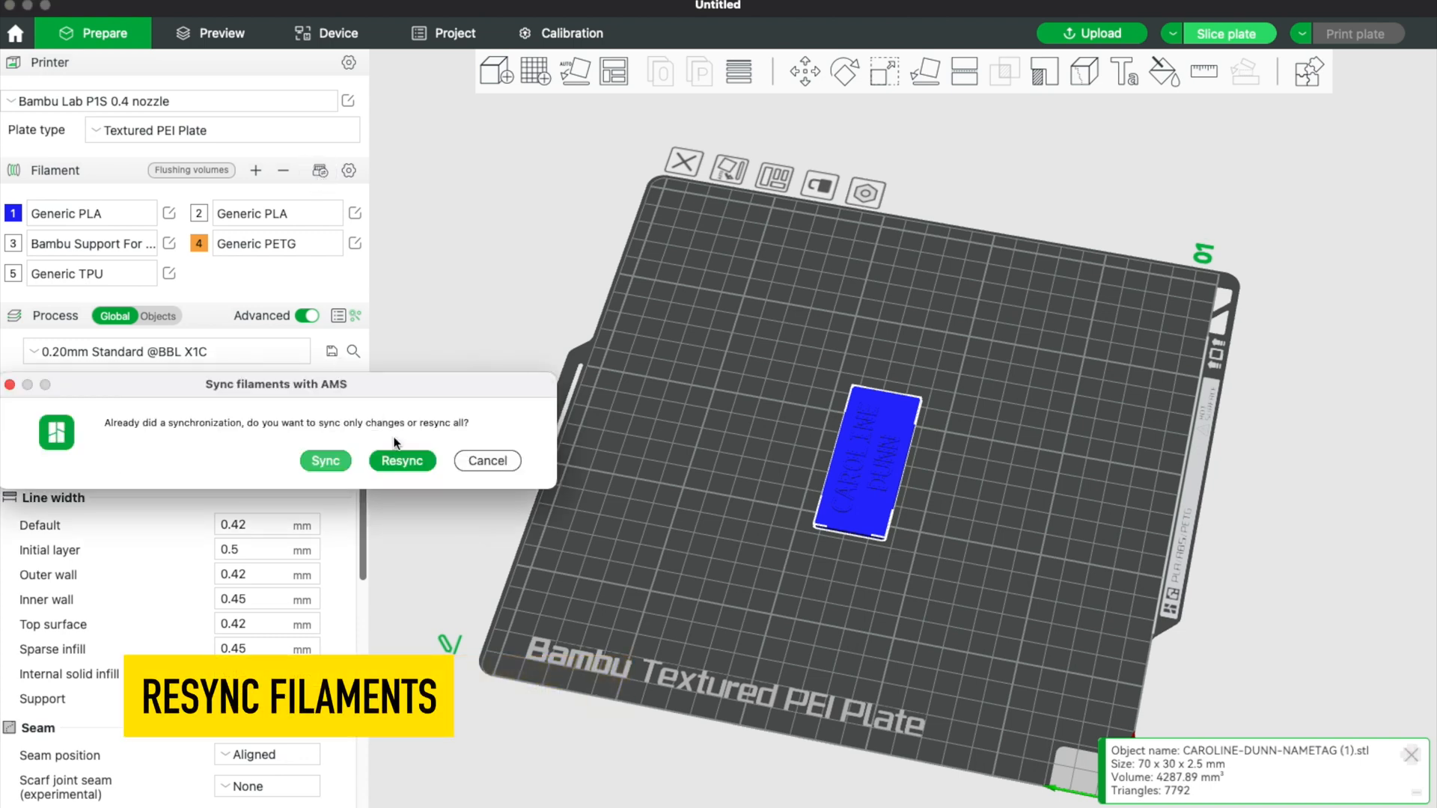
{"action": "left_click", "coordinate": [401, 461]}
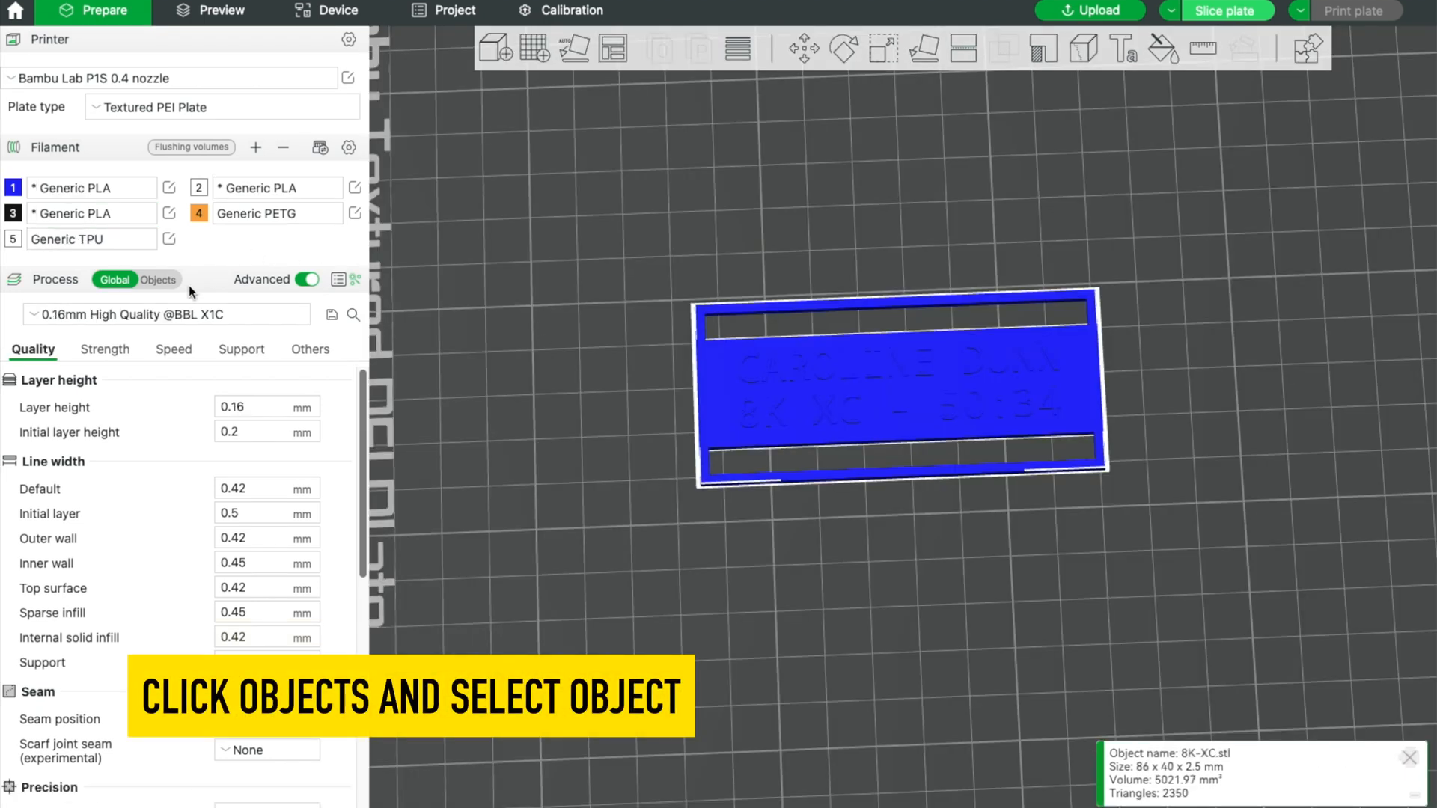
Step: Assign filament 3 (black PLA) to the 8K-XC.stl object in the Objects list
{"action": "left_click", "coordinate": [158, 279]}
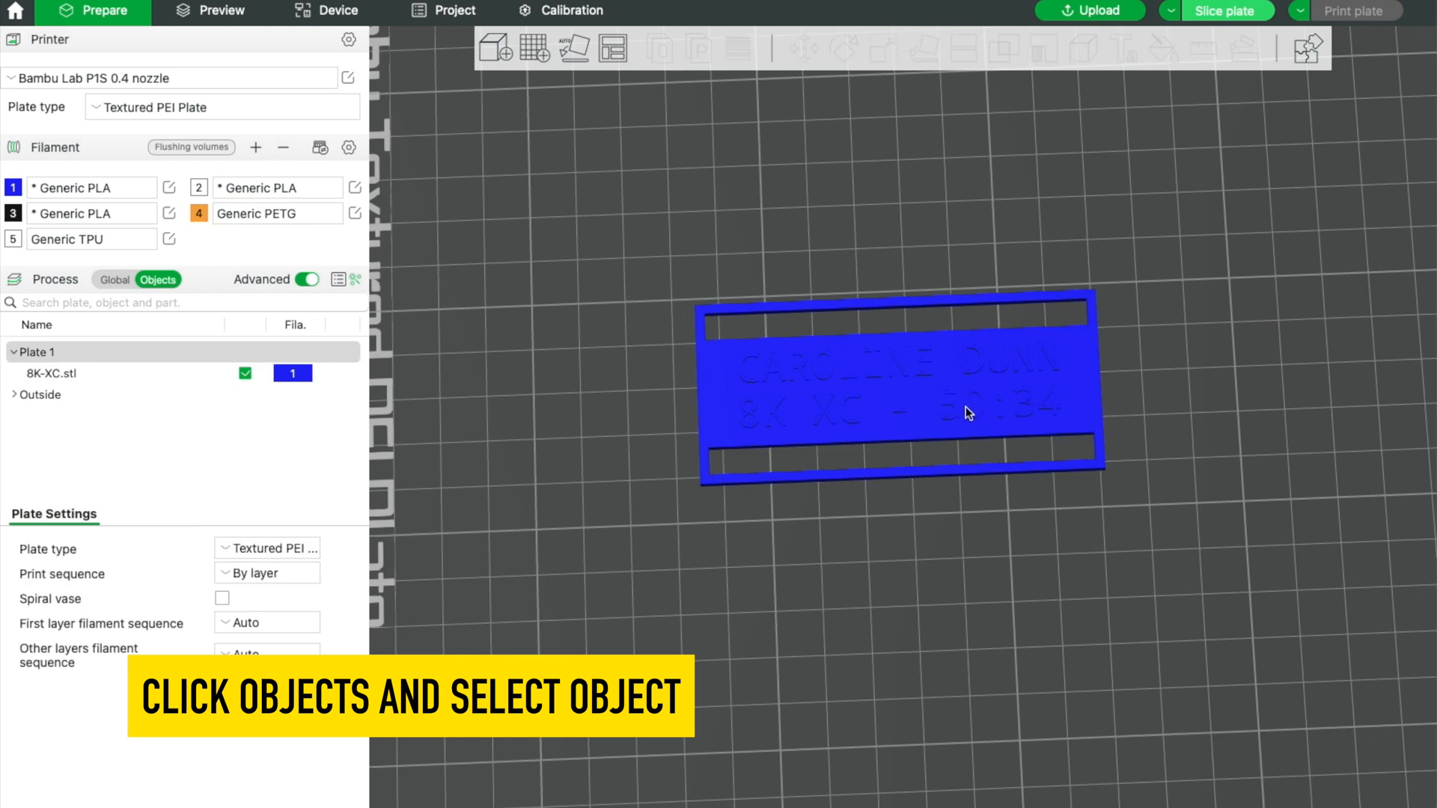
{"action": "left_click", "coordinate": [898, 384]}
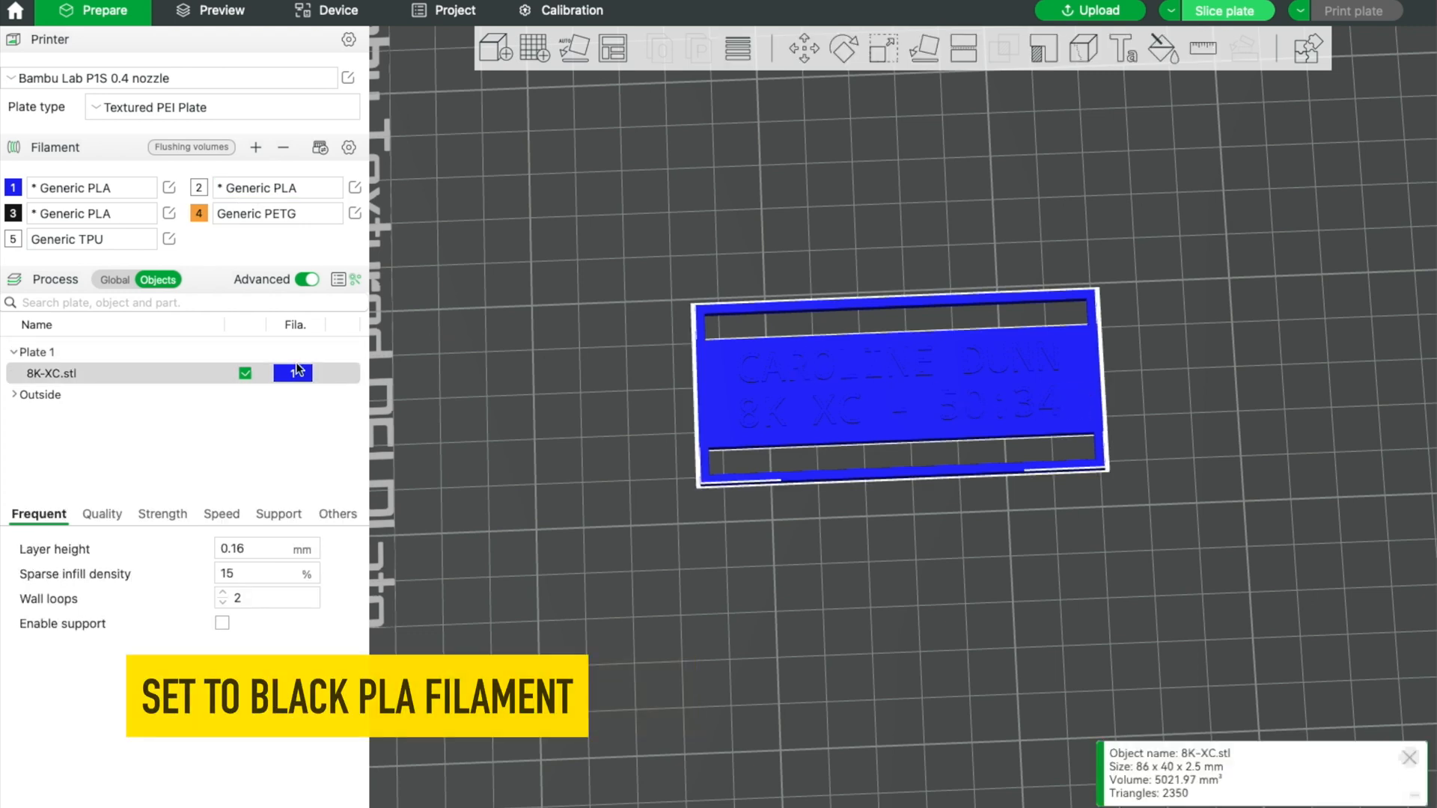
{"action": "left_click", "coordinate": [295, 372]}
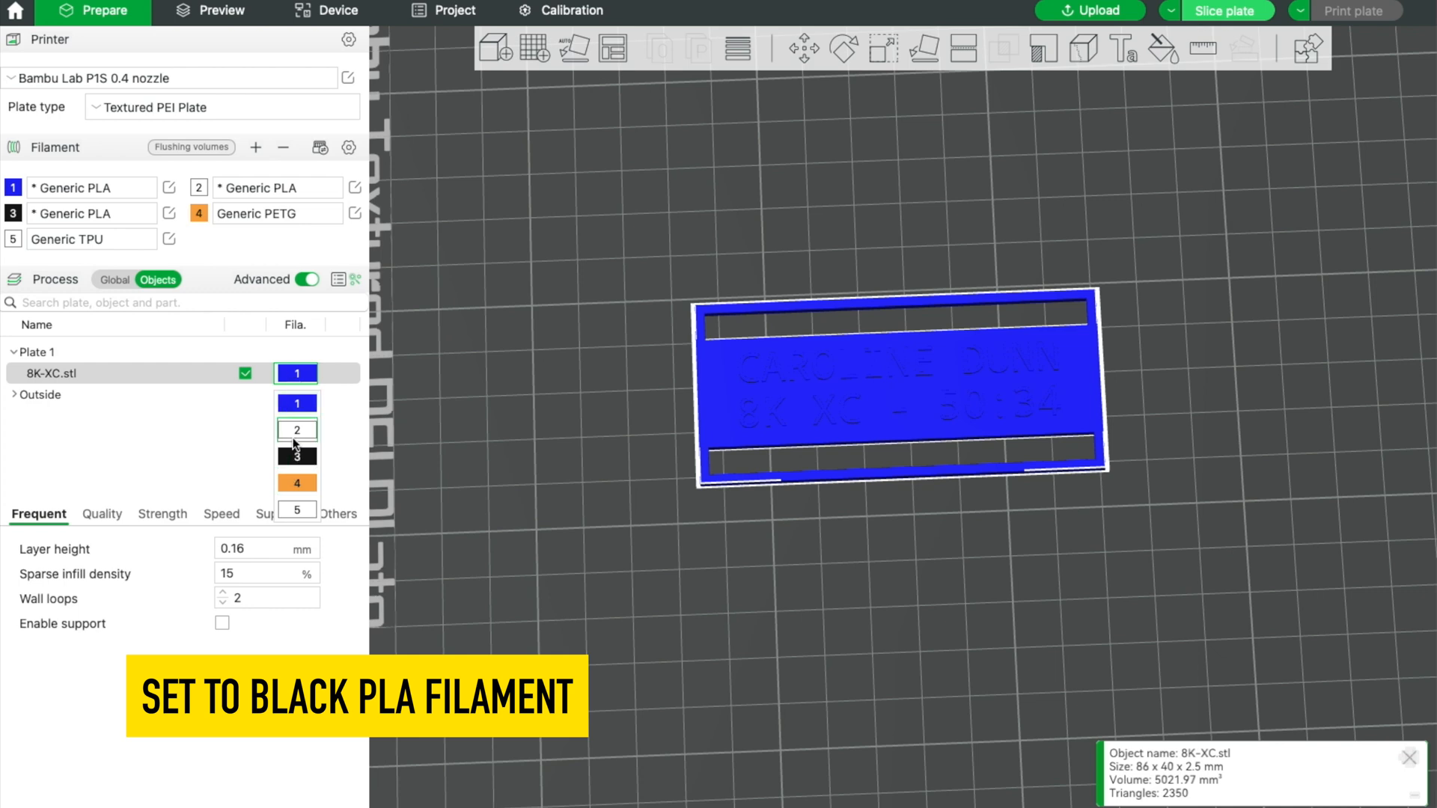
{"action": "left_click", "coordinate": [296, 457]}
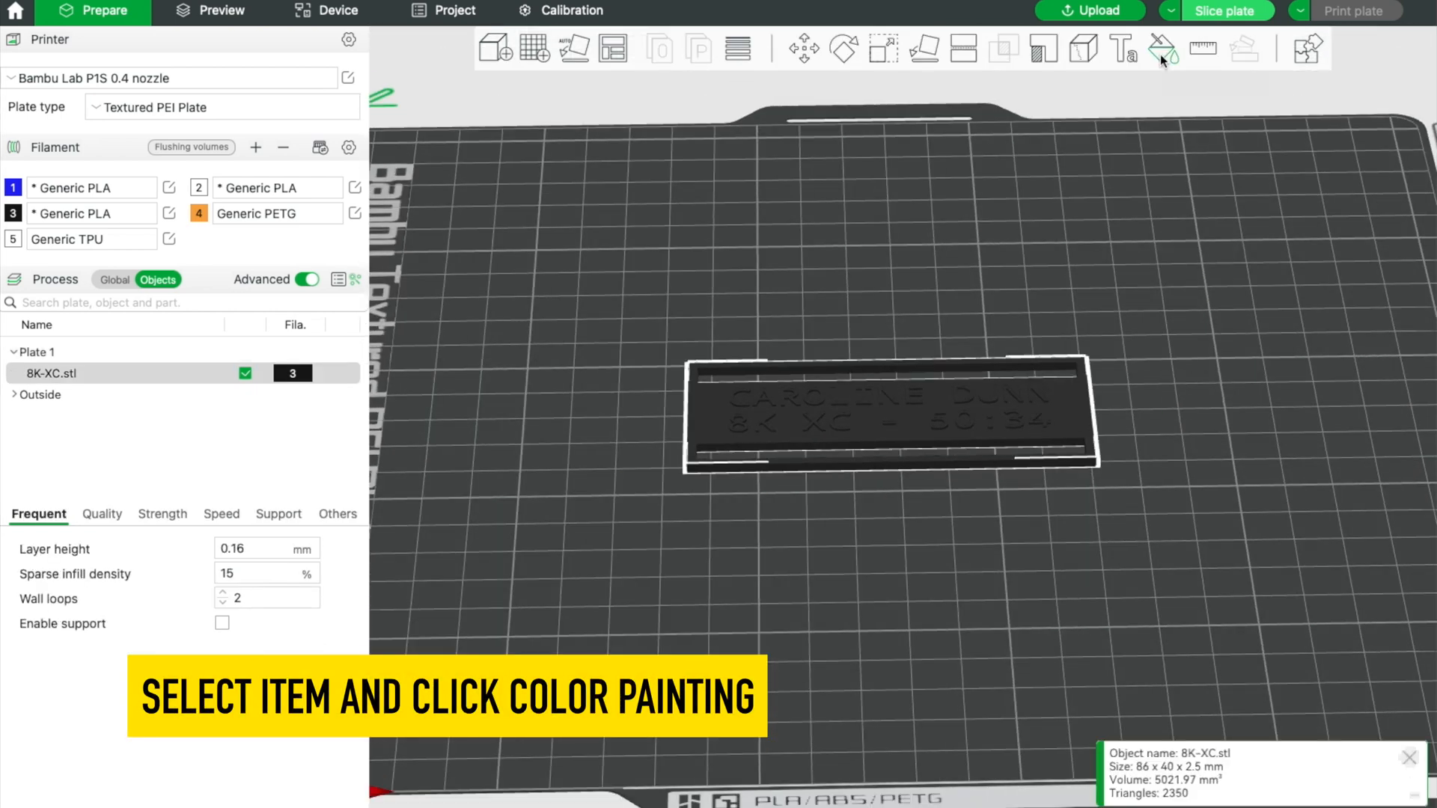
{"action": "mouse_move", "coordinate": [1160, 50]}
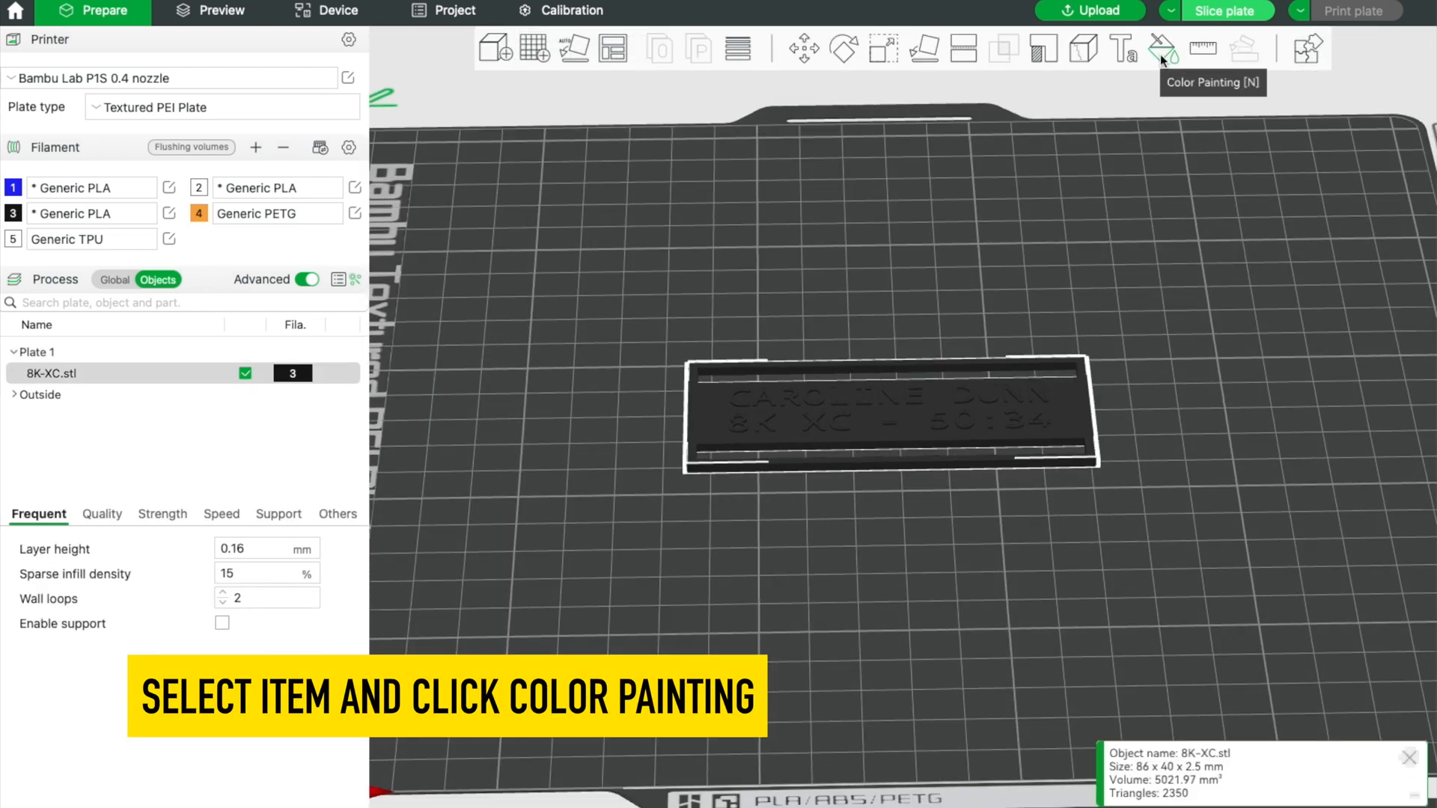
Step: Paint the nametag's top layers with filament 2 (white) using the Height Range tool
{"action": "left_click", "coordinate": [1161, 48]}
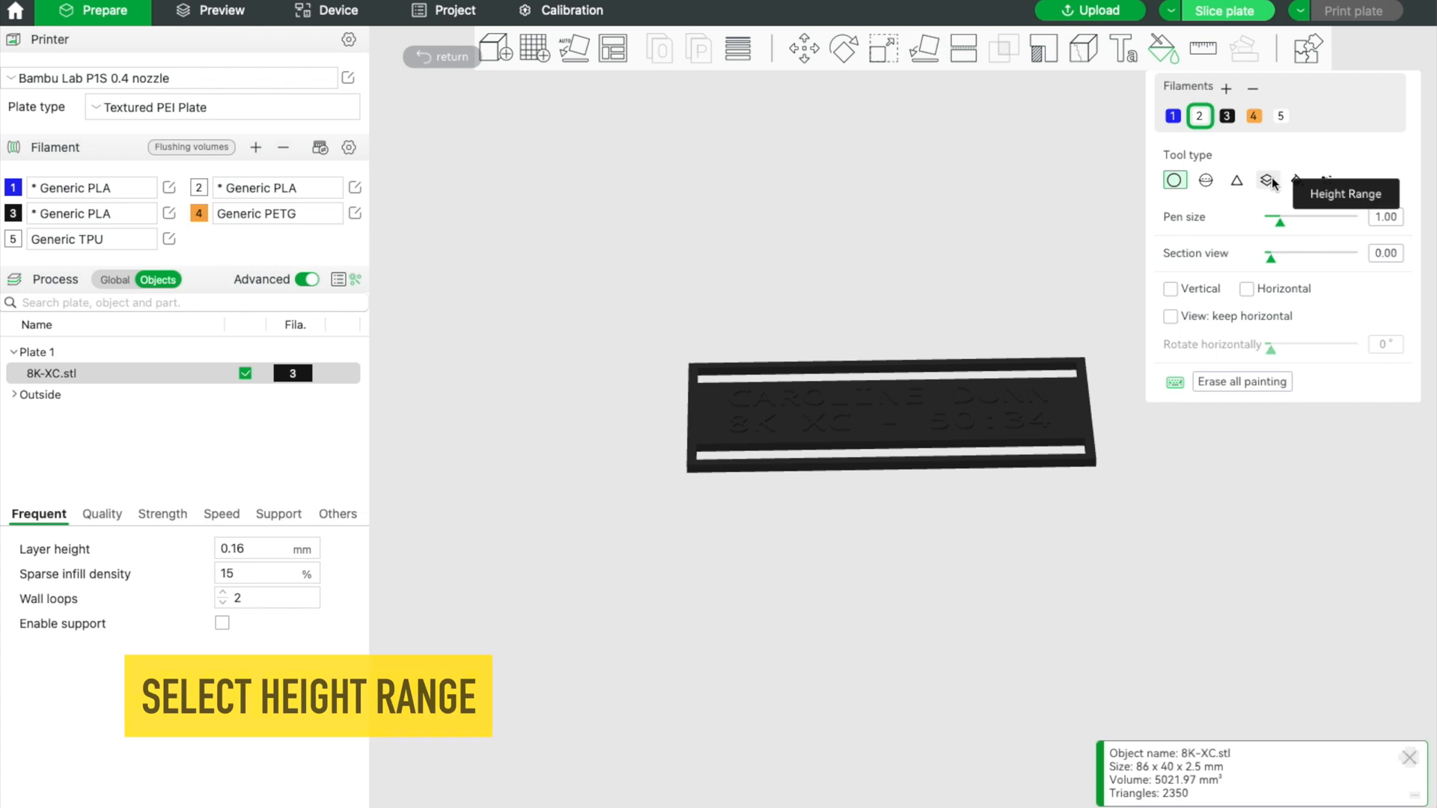
{"action": "left_click", "coordinate": [1268, 179]}
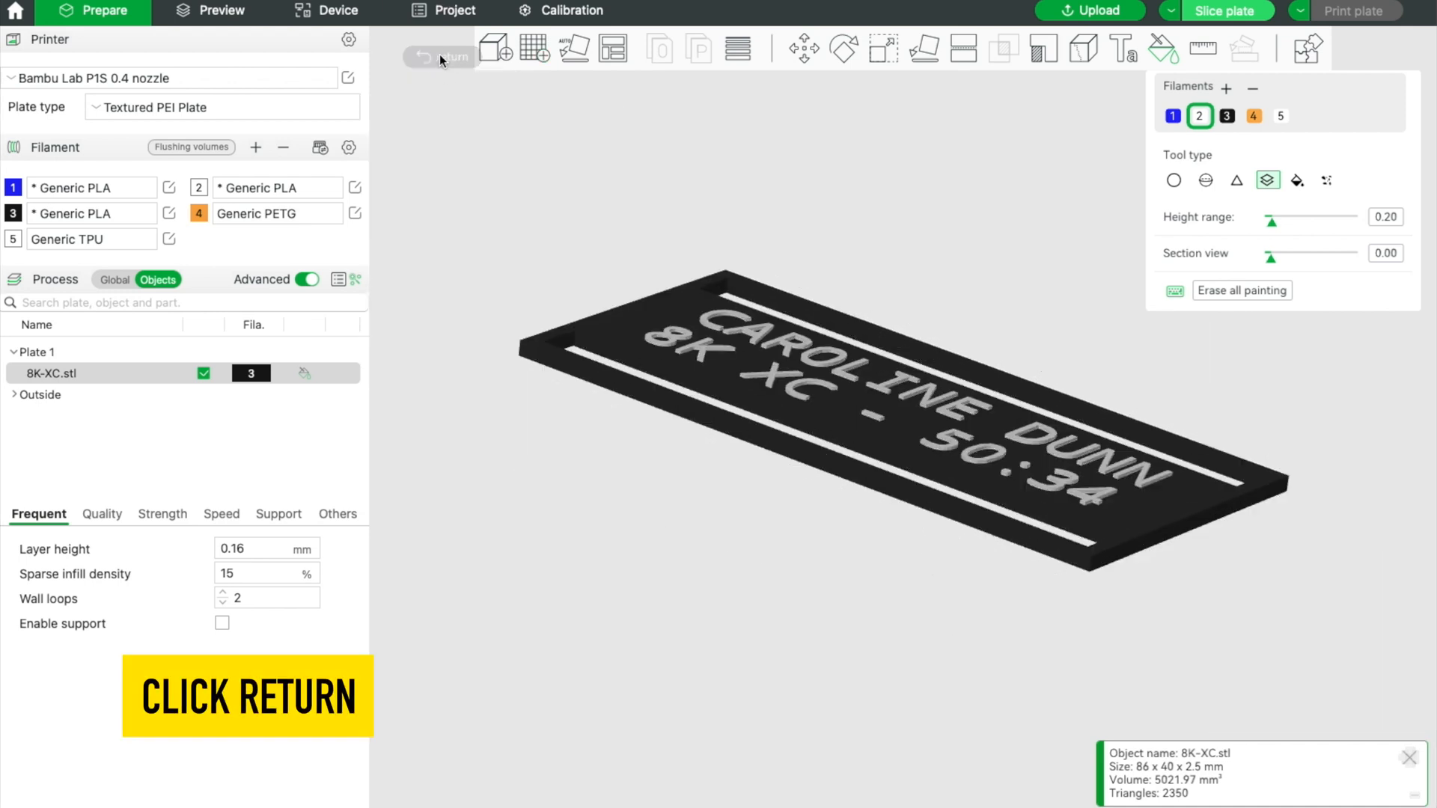
{"action": "left_click", "coordinate": [443, 57]}
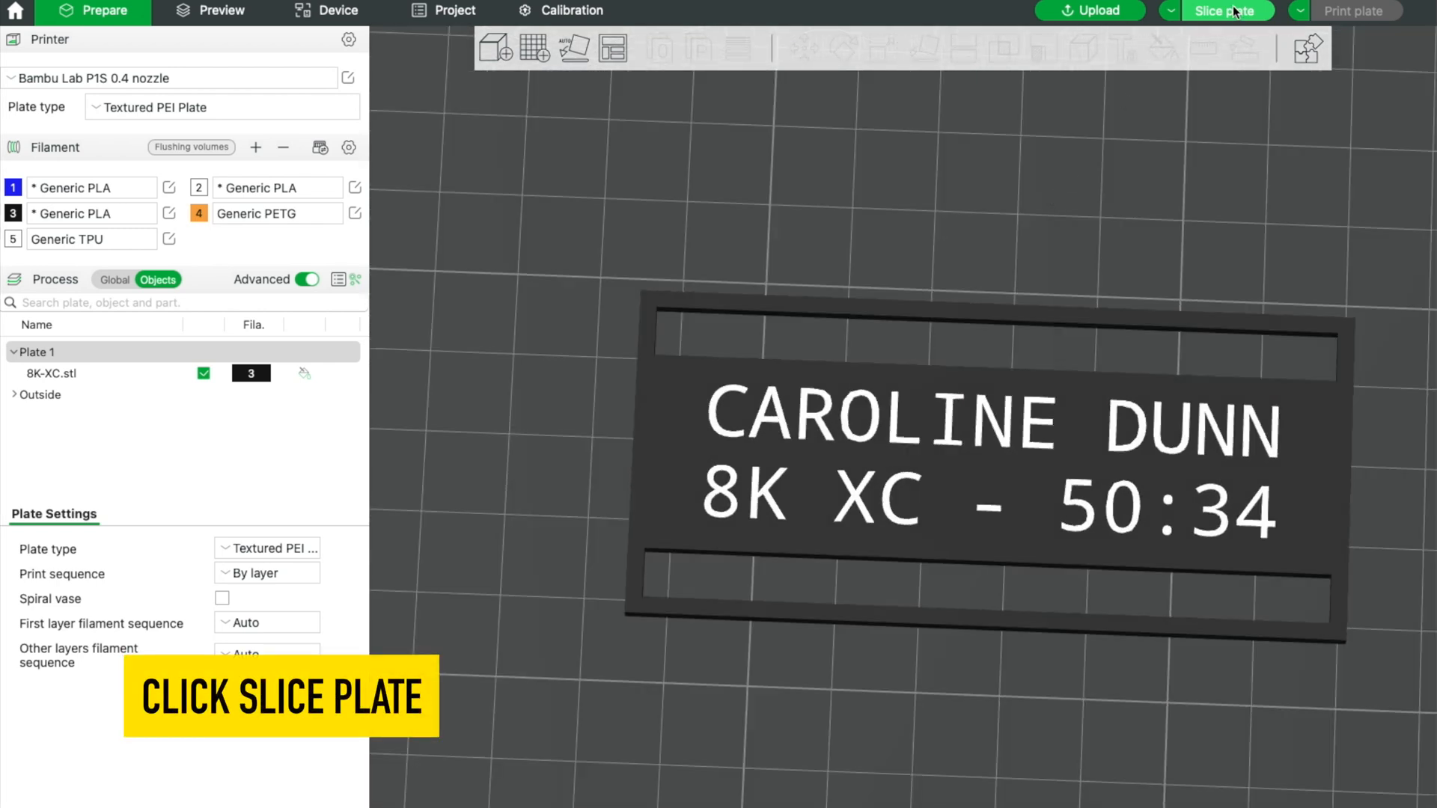
Step: Slice the plate (24m23s, 6.82 g) and open the Send print job dialog
{"action": "left_click", "coordinate": [1223, 10]}
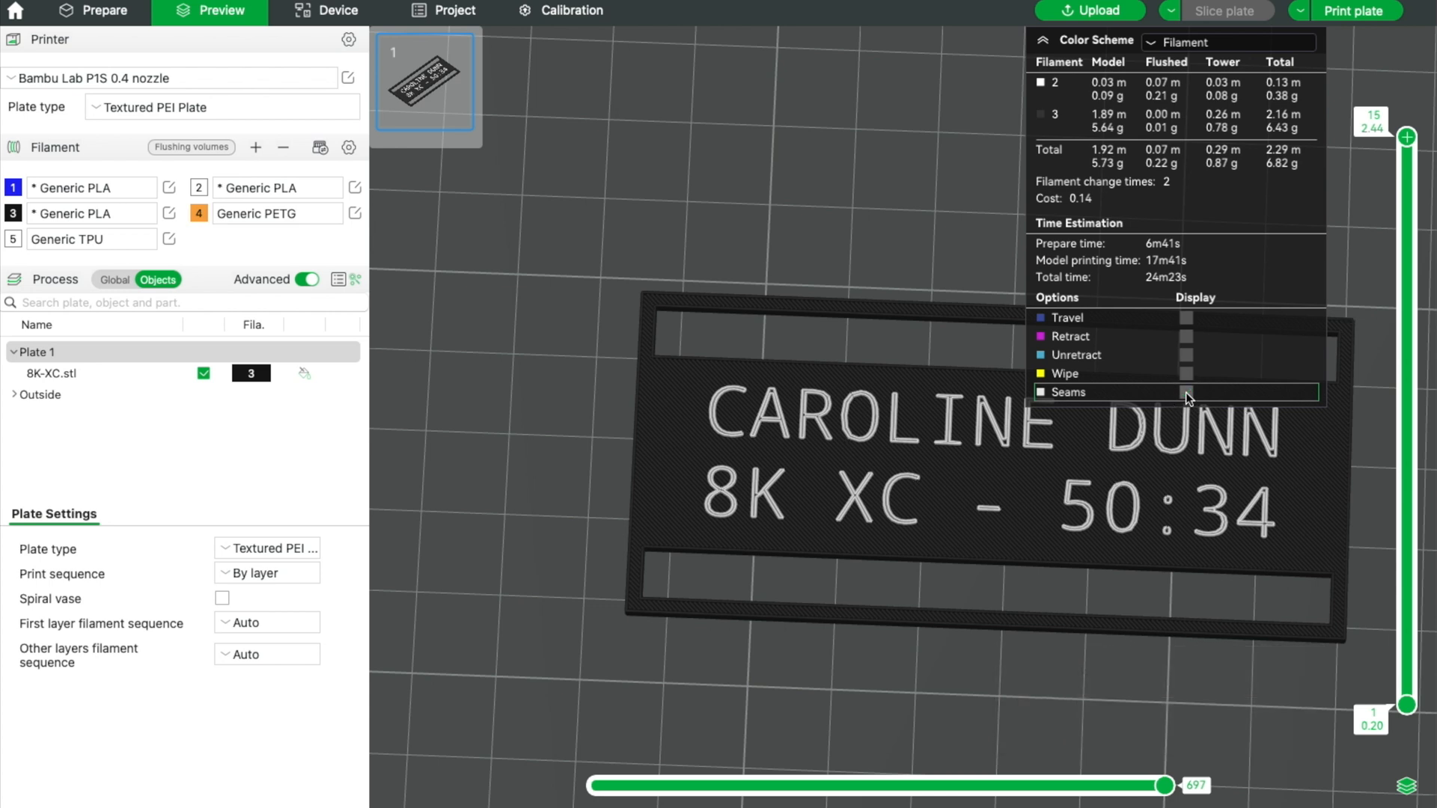
{"action": "left_click", "coordinate": [1040, 41]}
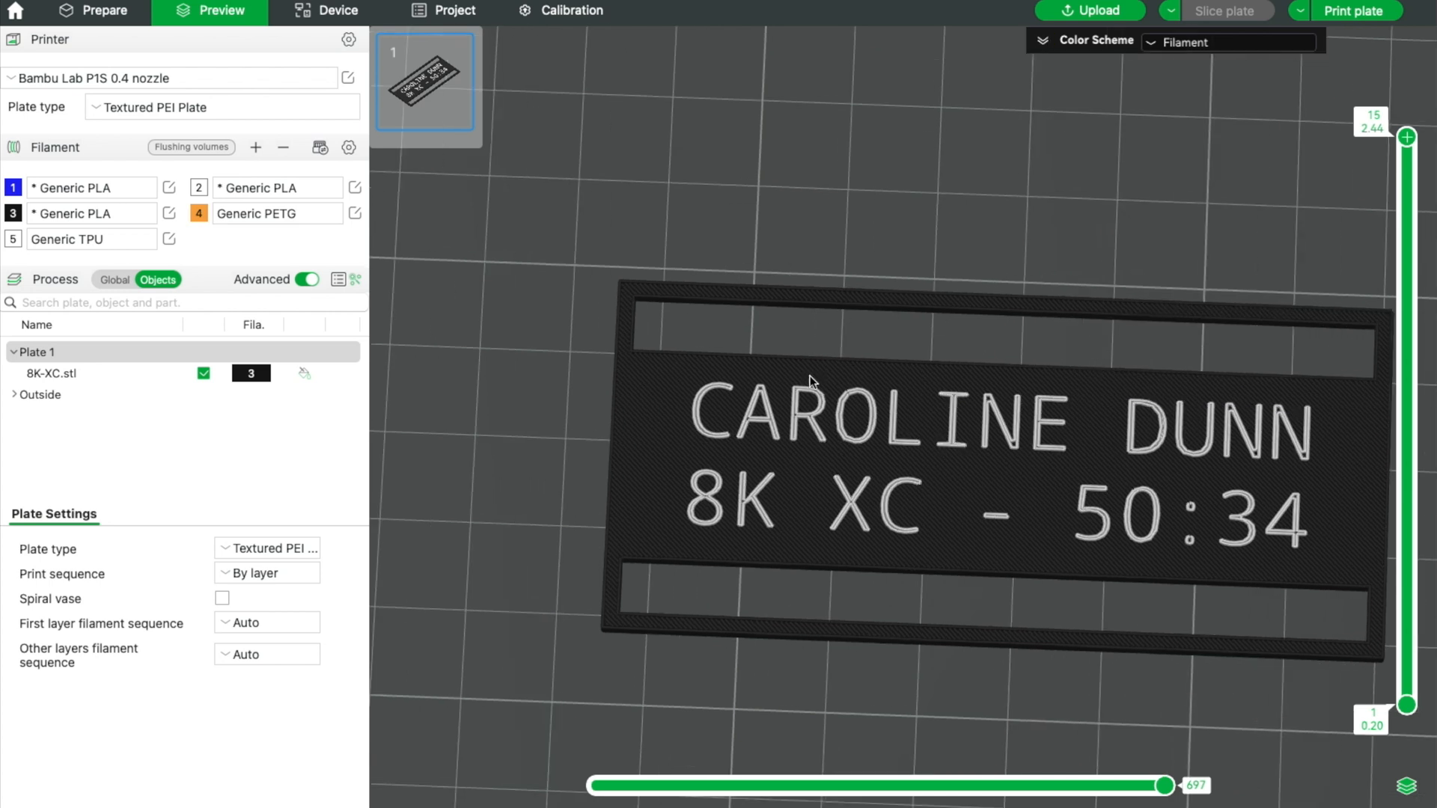
{"action": "mouse_move", "coordinate": [1020, 481]}
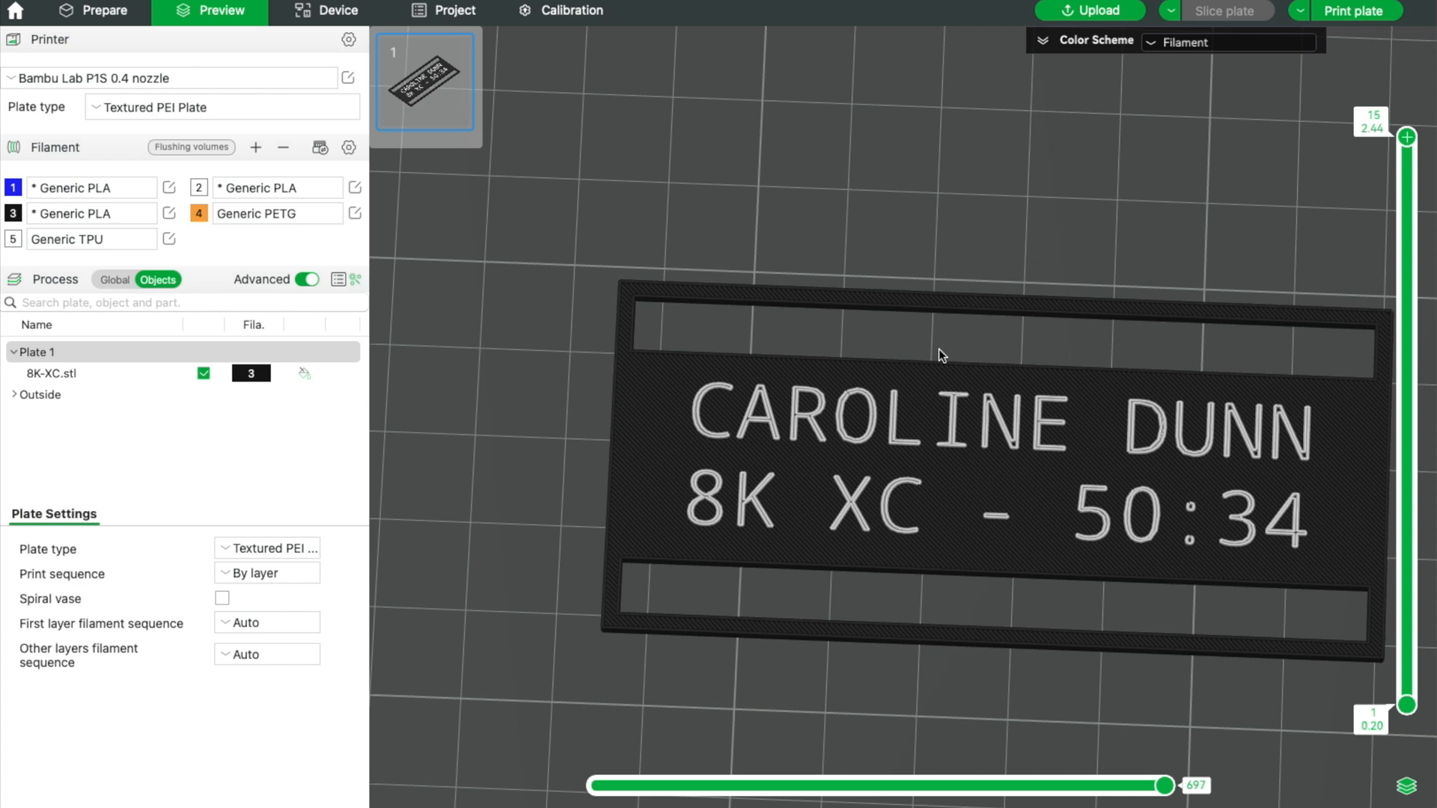
{"action": "left_click", "coordinate": [1362, 10]}
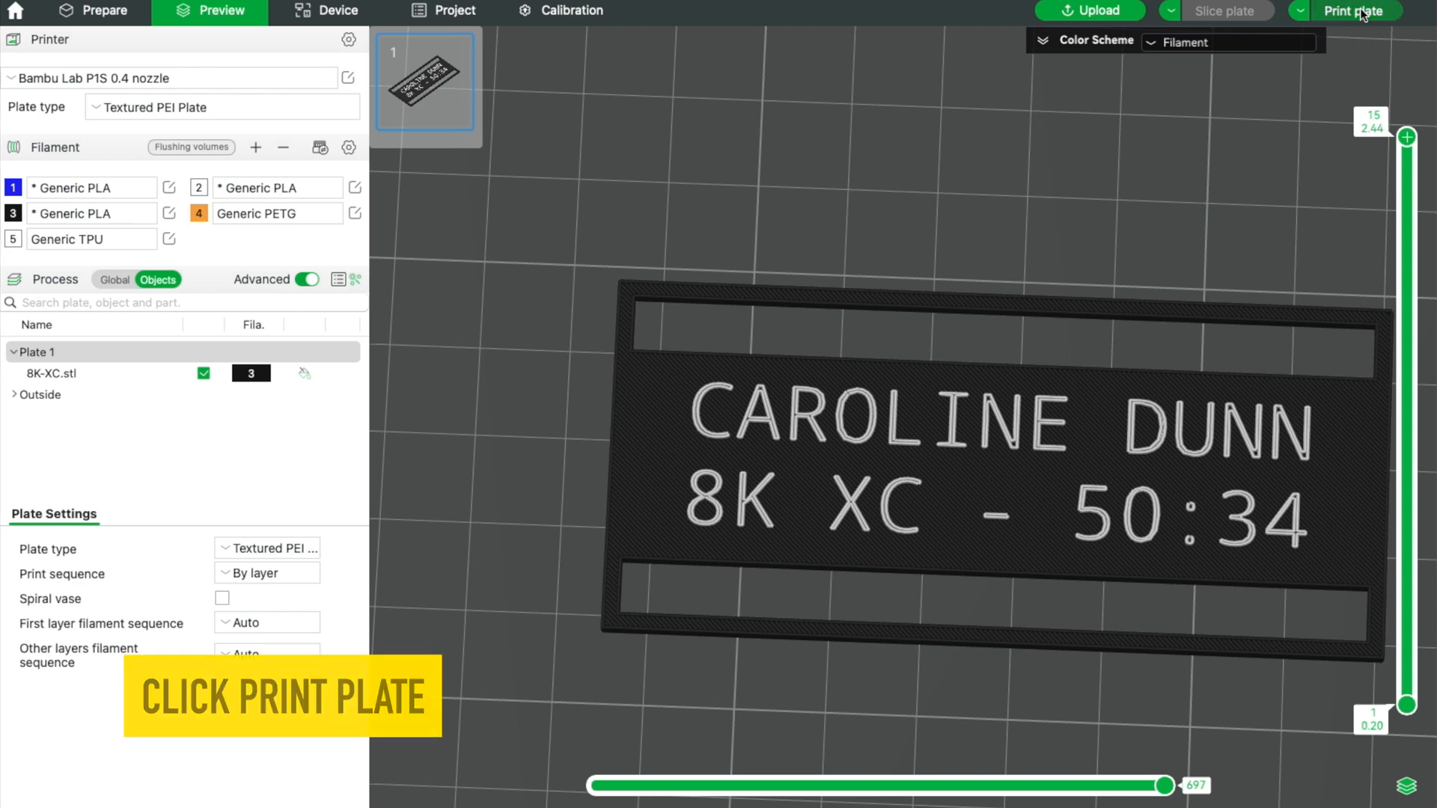
{"action": "left_click", "coordinate": [1356, 10]}
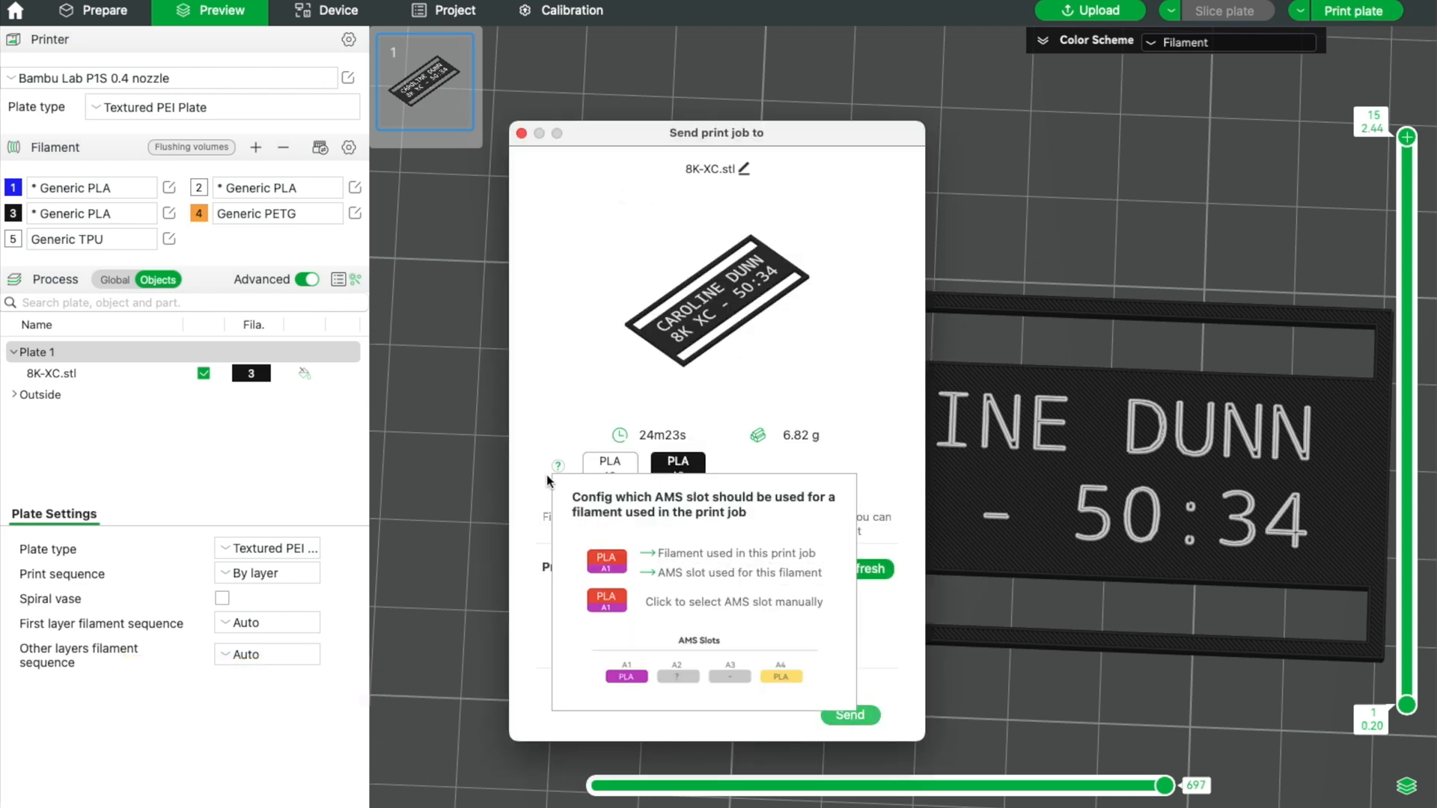